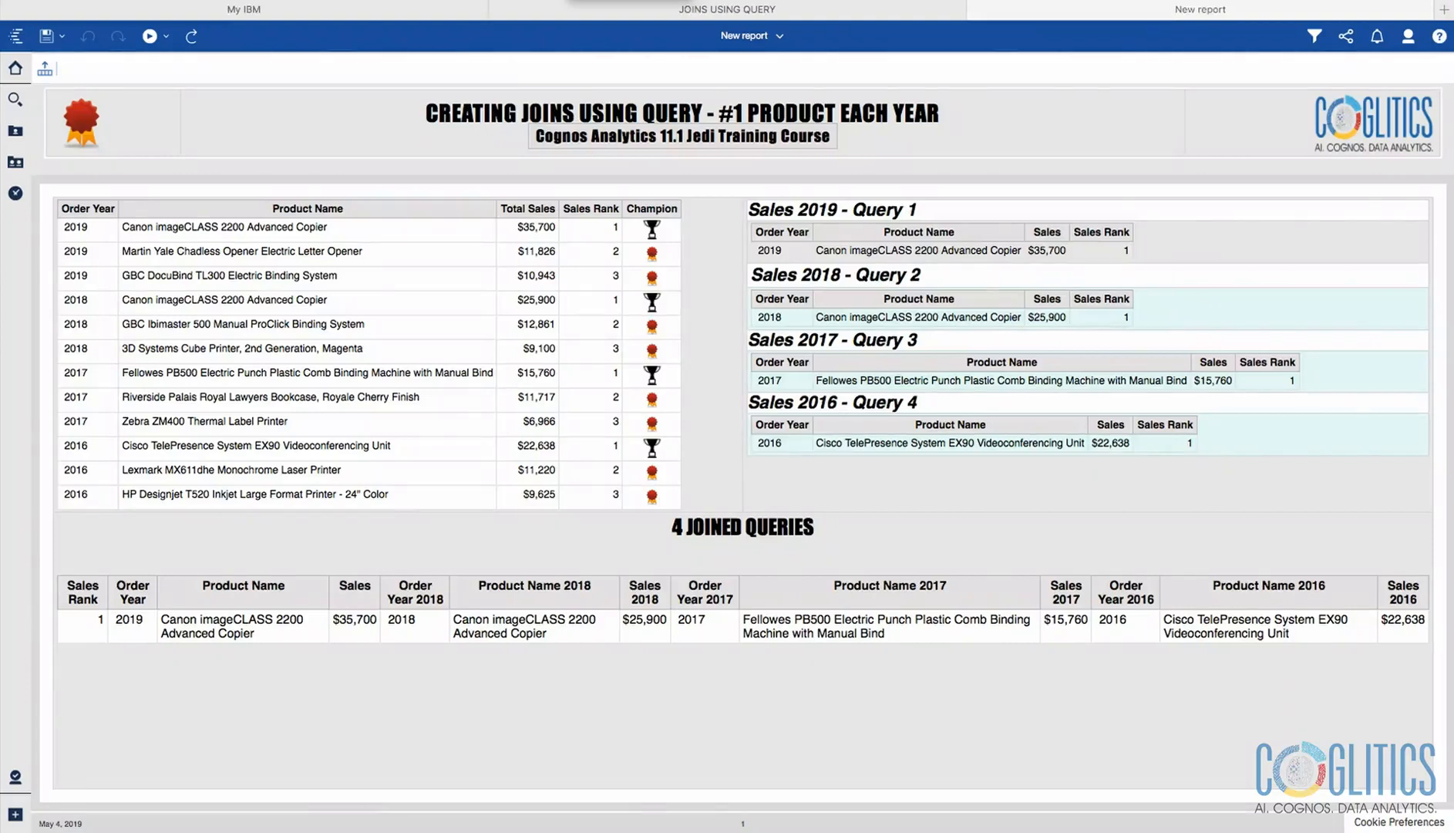
pyautogui.moveTo(484, 82)
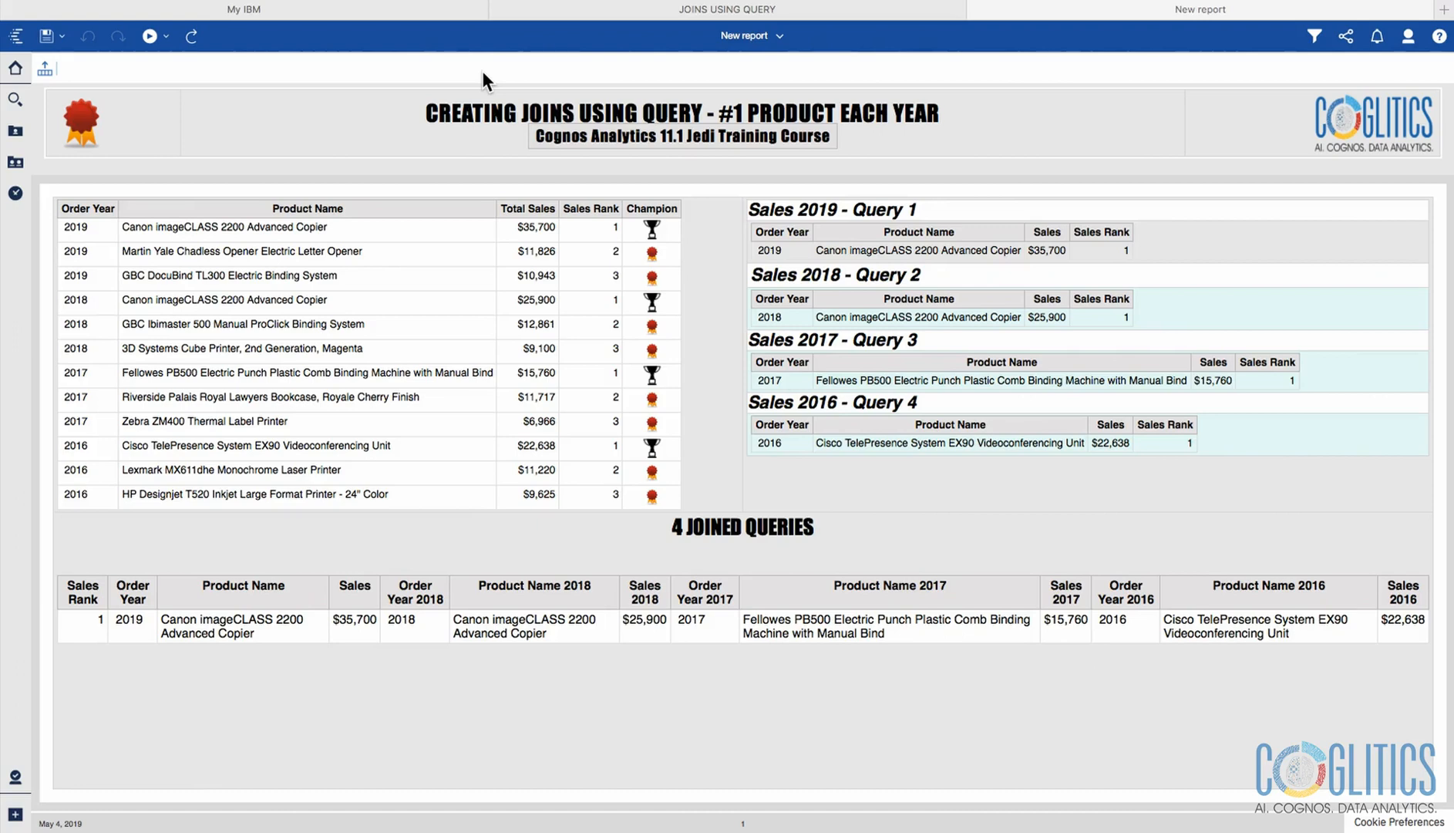
pyautogui.moveTo(228, 176)
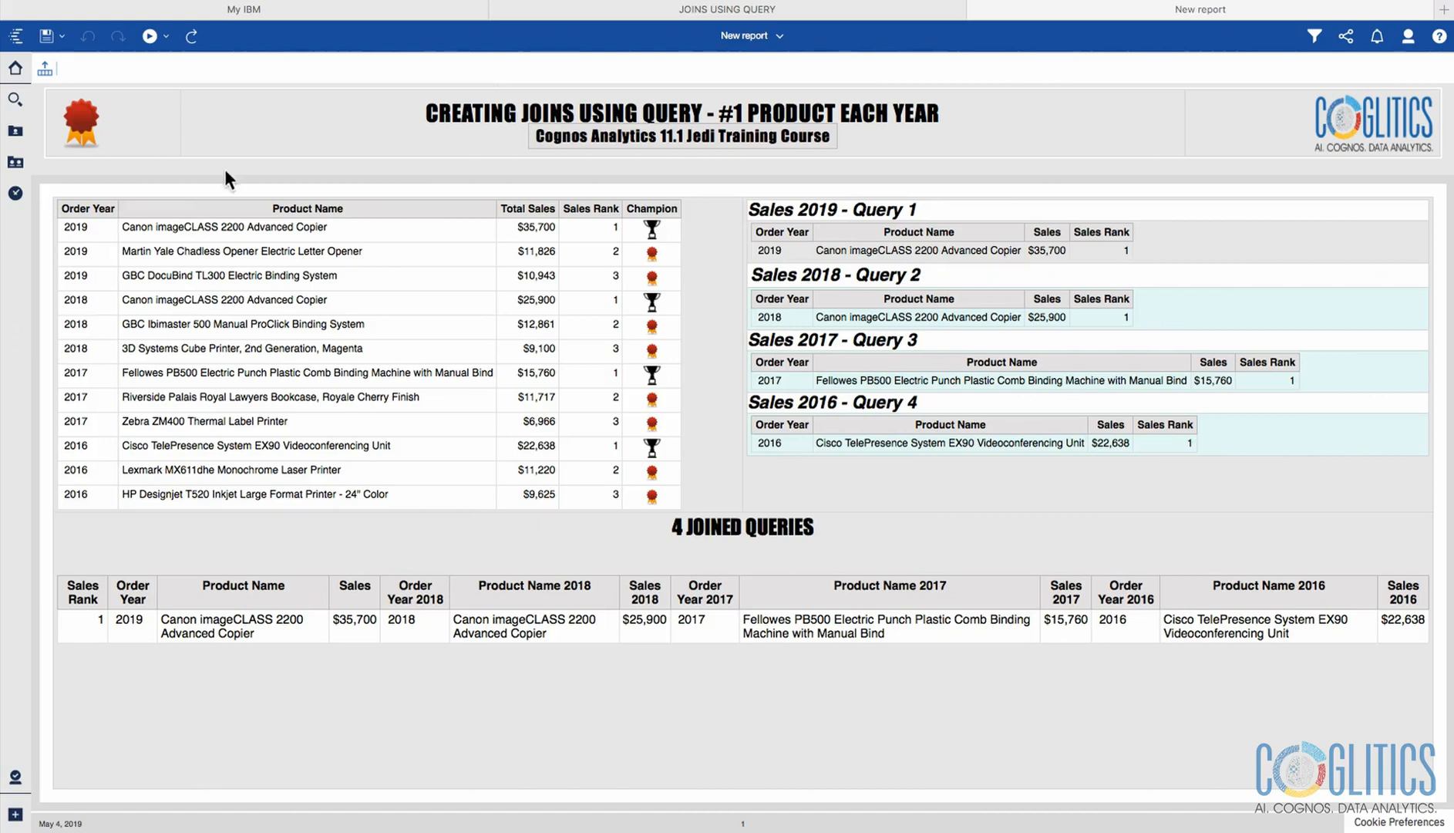
pyautogui.moveTo(216, 202)
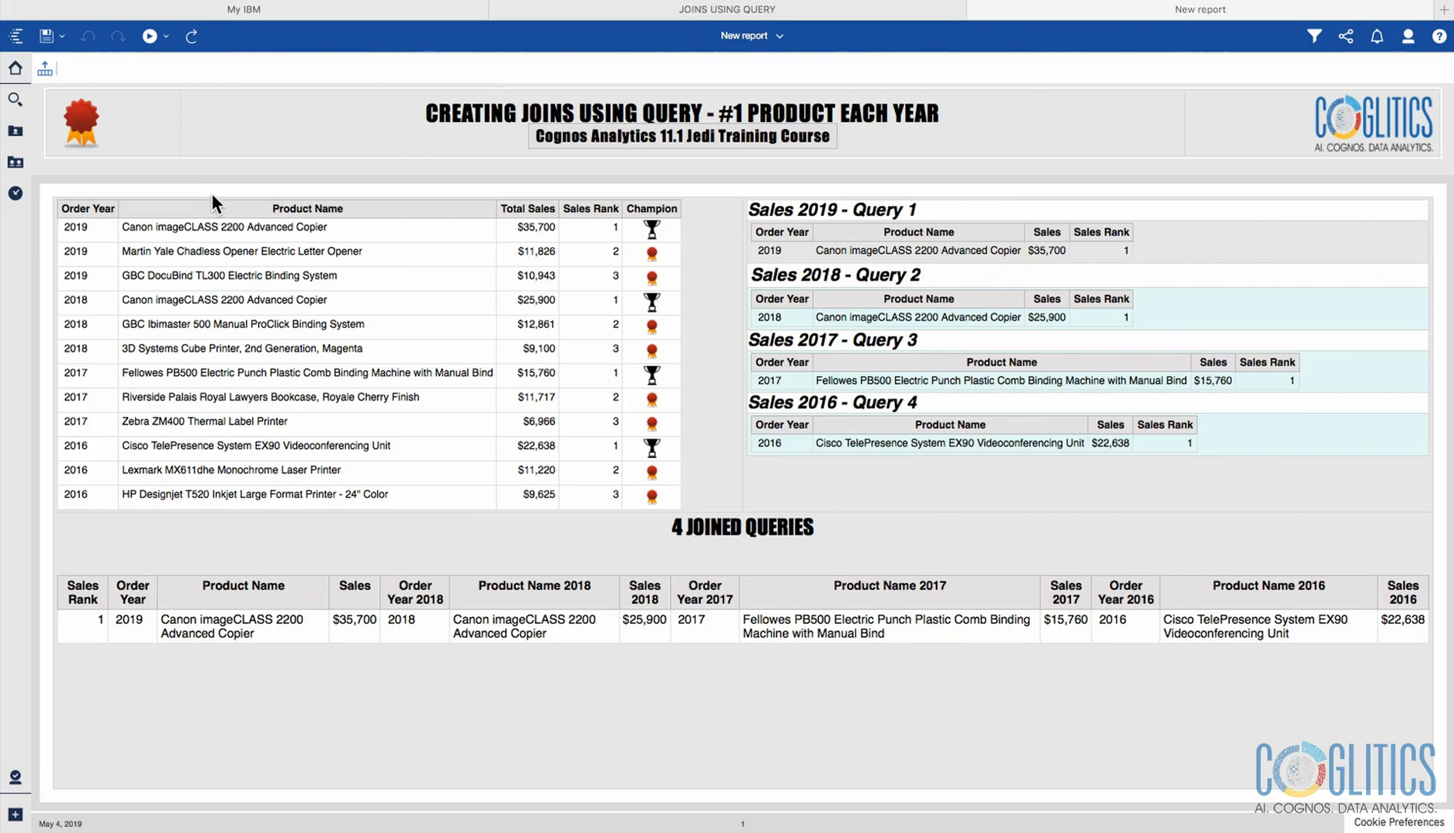
pyautogui.moveTo(515, 314)
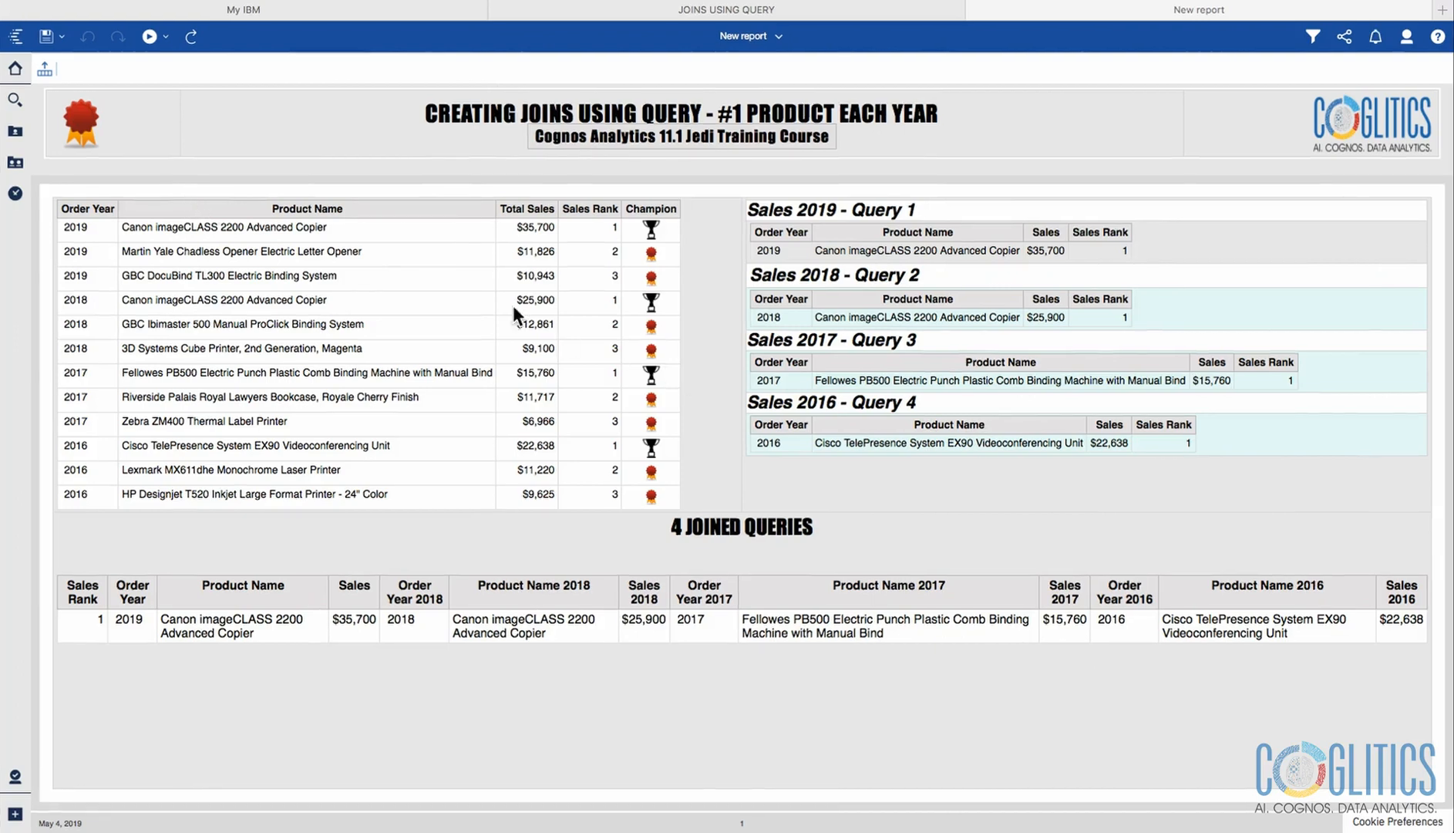
pyautogui.moveTo(478, 291)
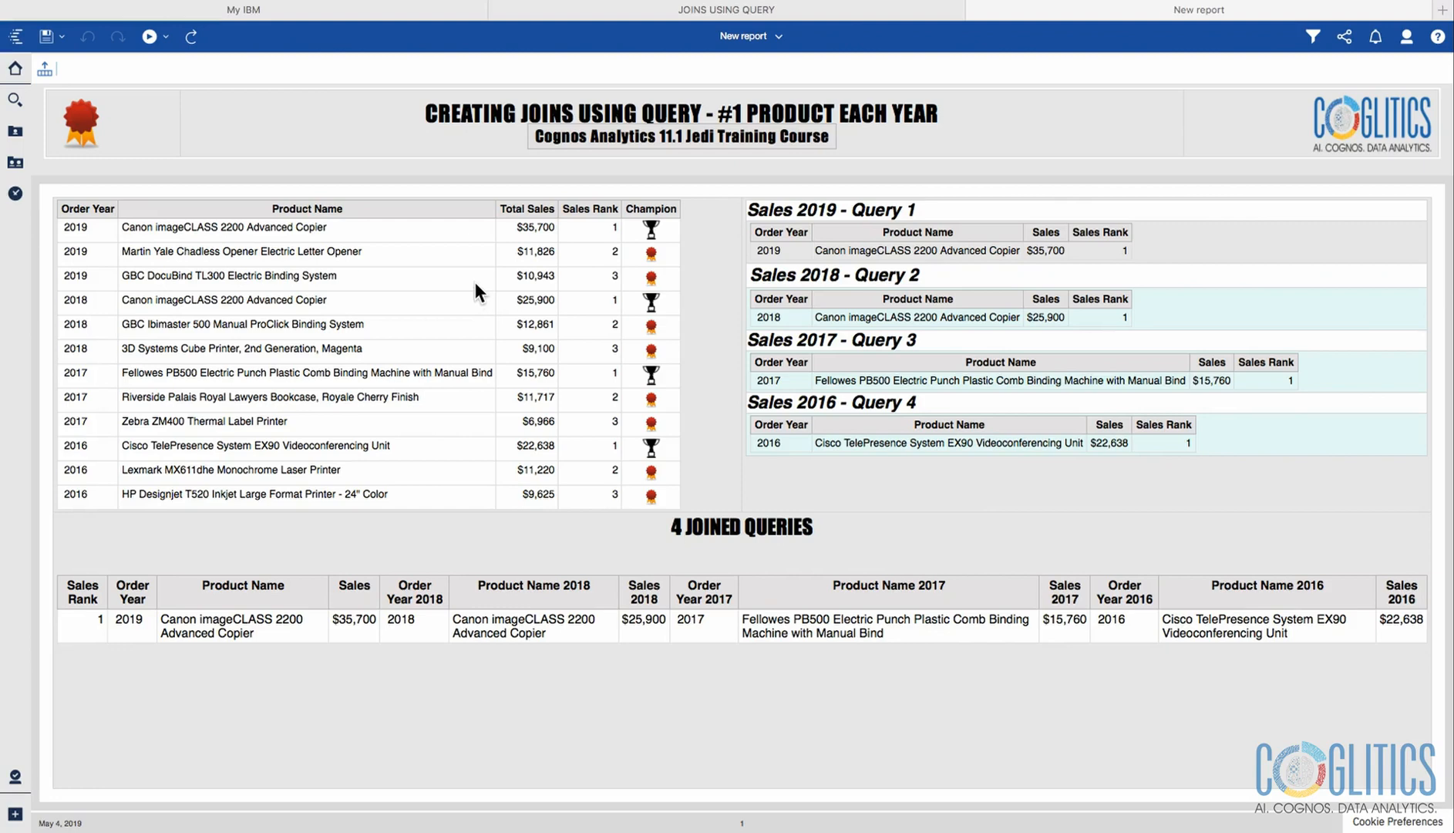
pyautogui.moveTo(176, 268)
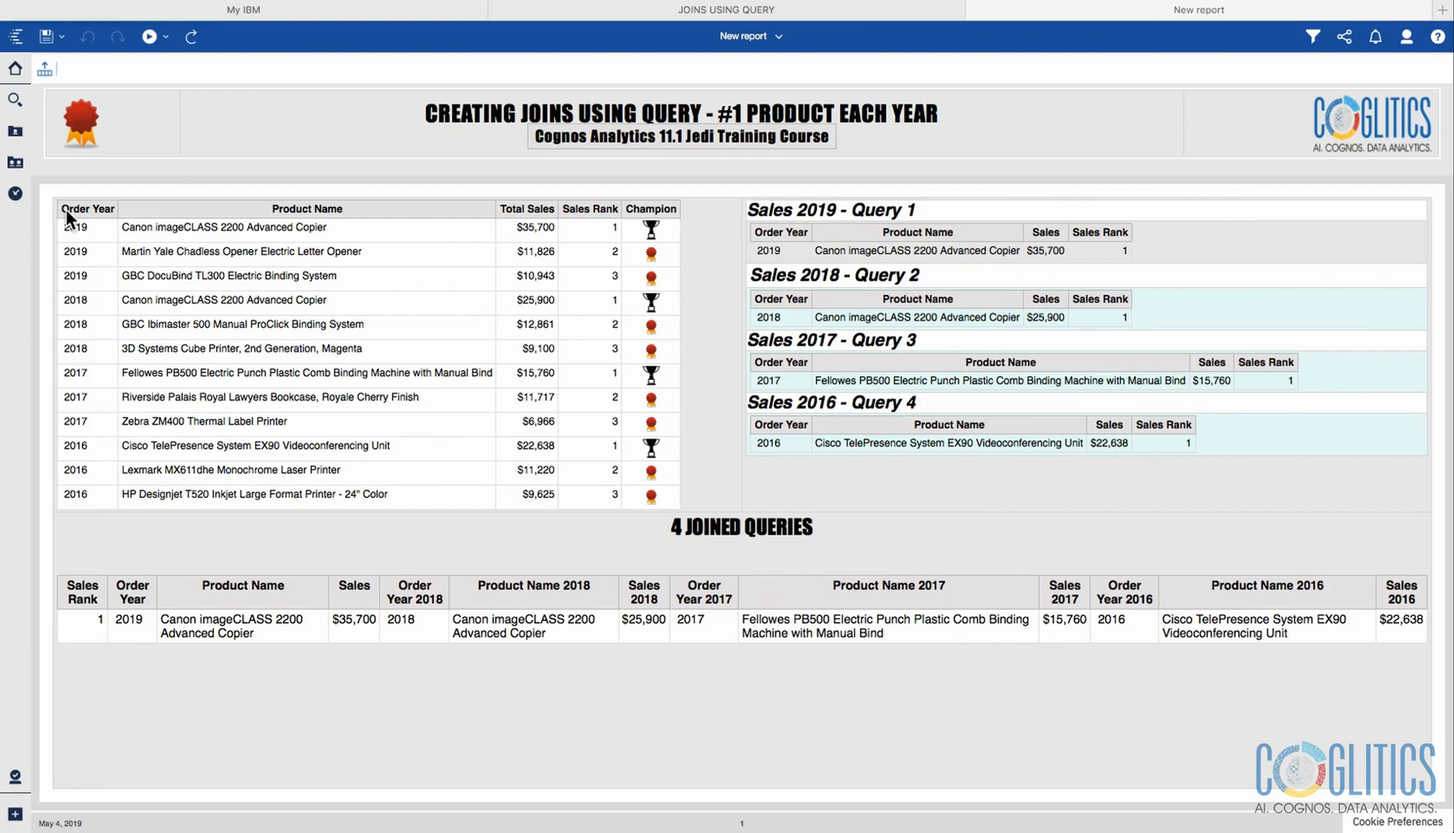
pyautogui.moveTo(629, 229)
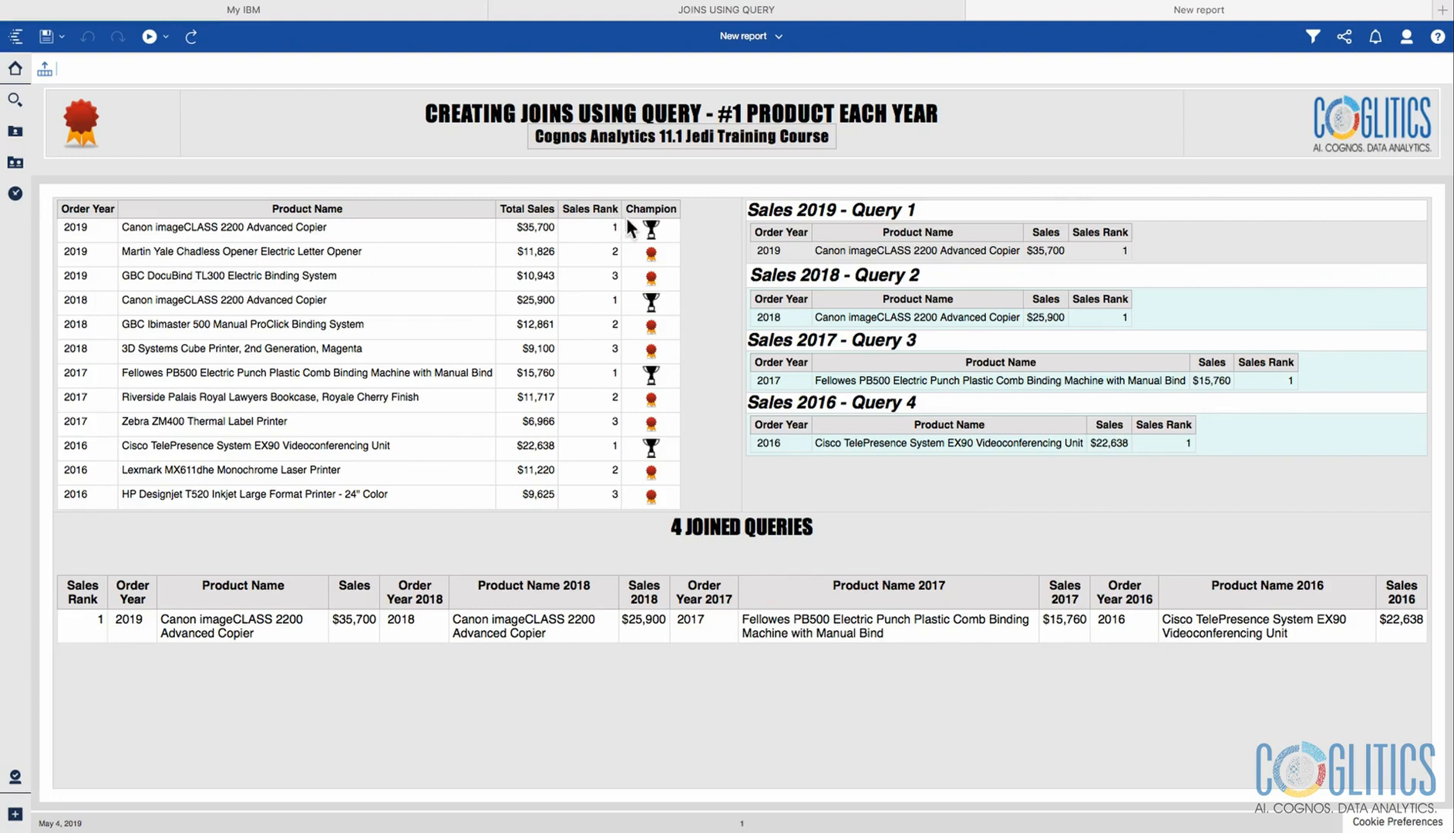
pyautogui.moveTo(657, 234)
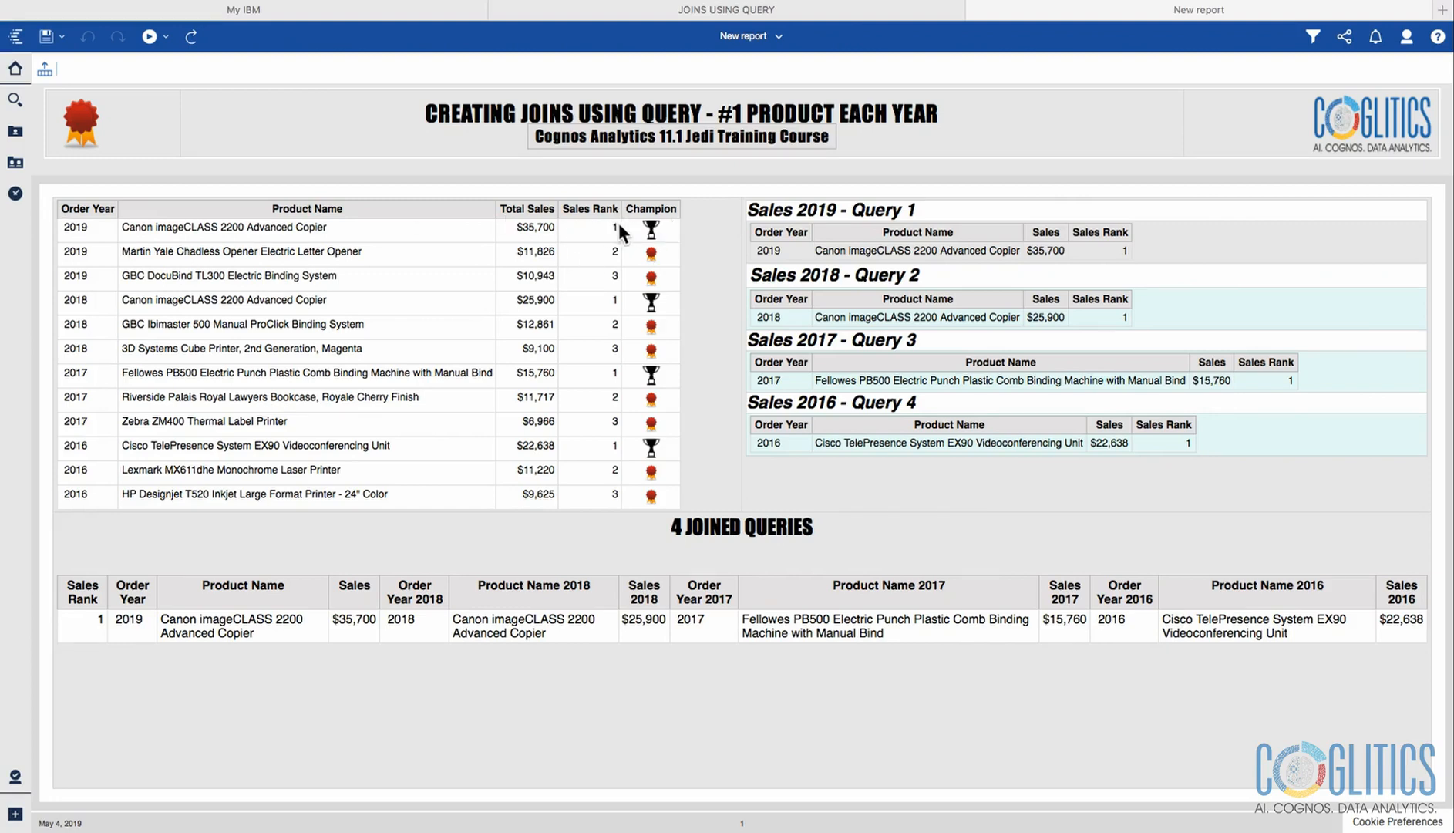
pyautogui.moveTo(157, 271)
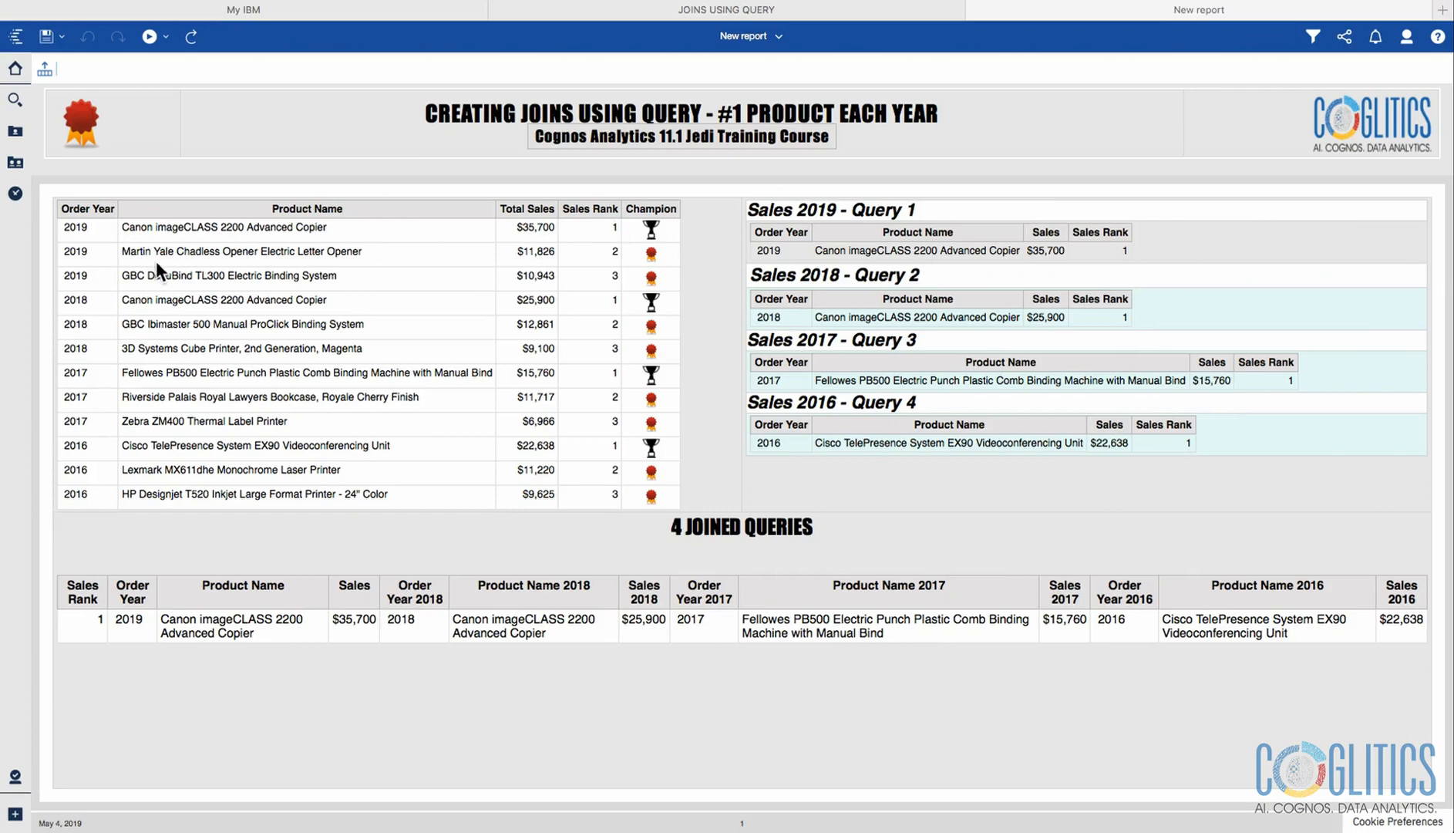
pyautogui.moveTo(466, 297)
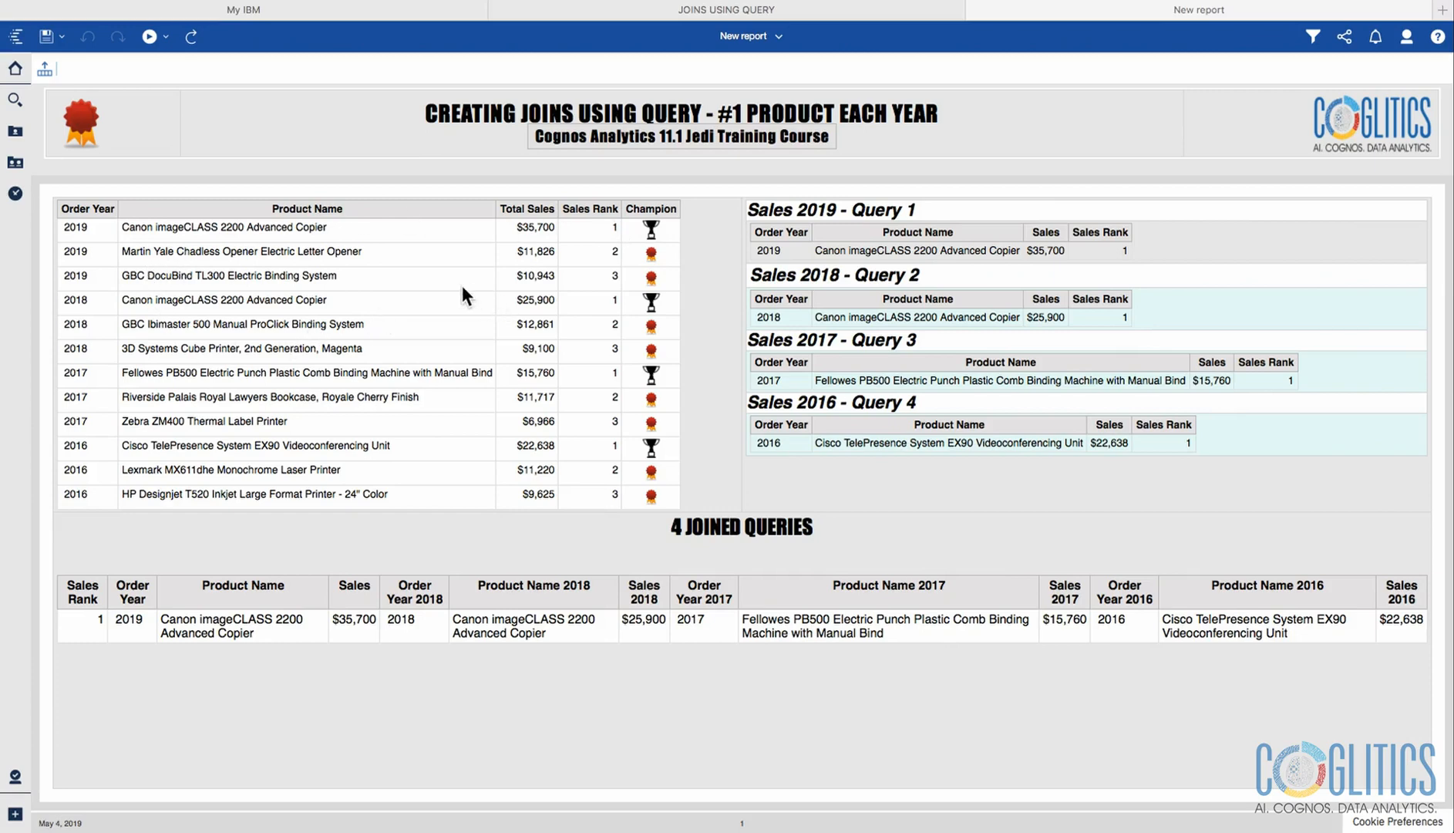
pyautogui.moveTo(512, 235)
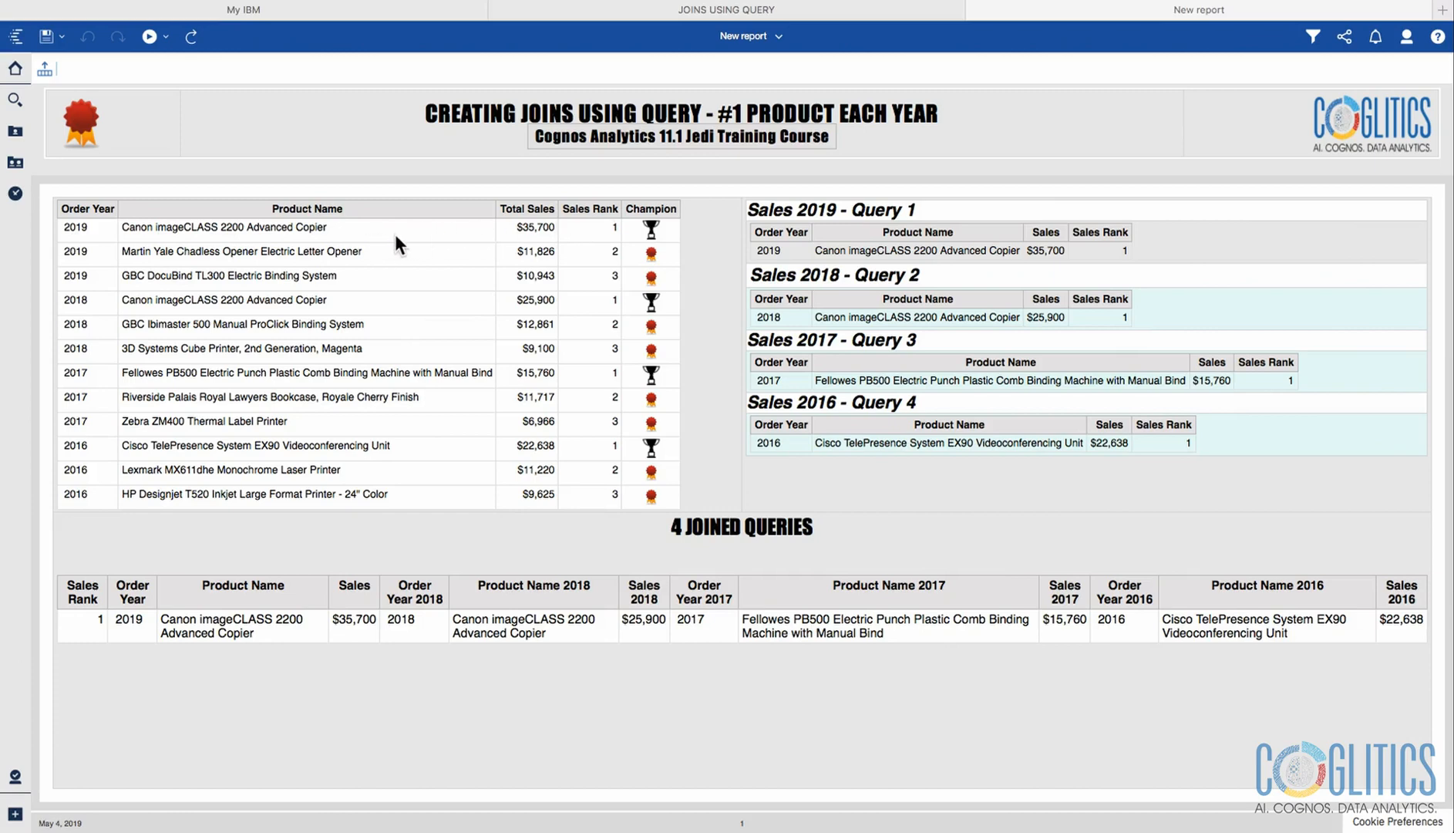
pyautogui.moveTo(90, 296)
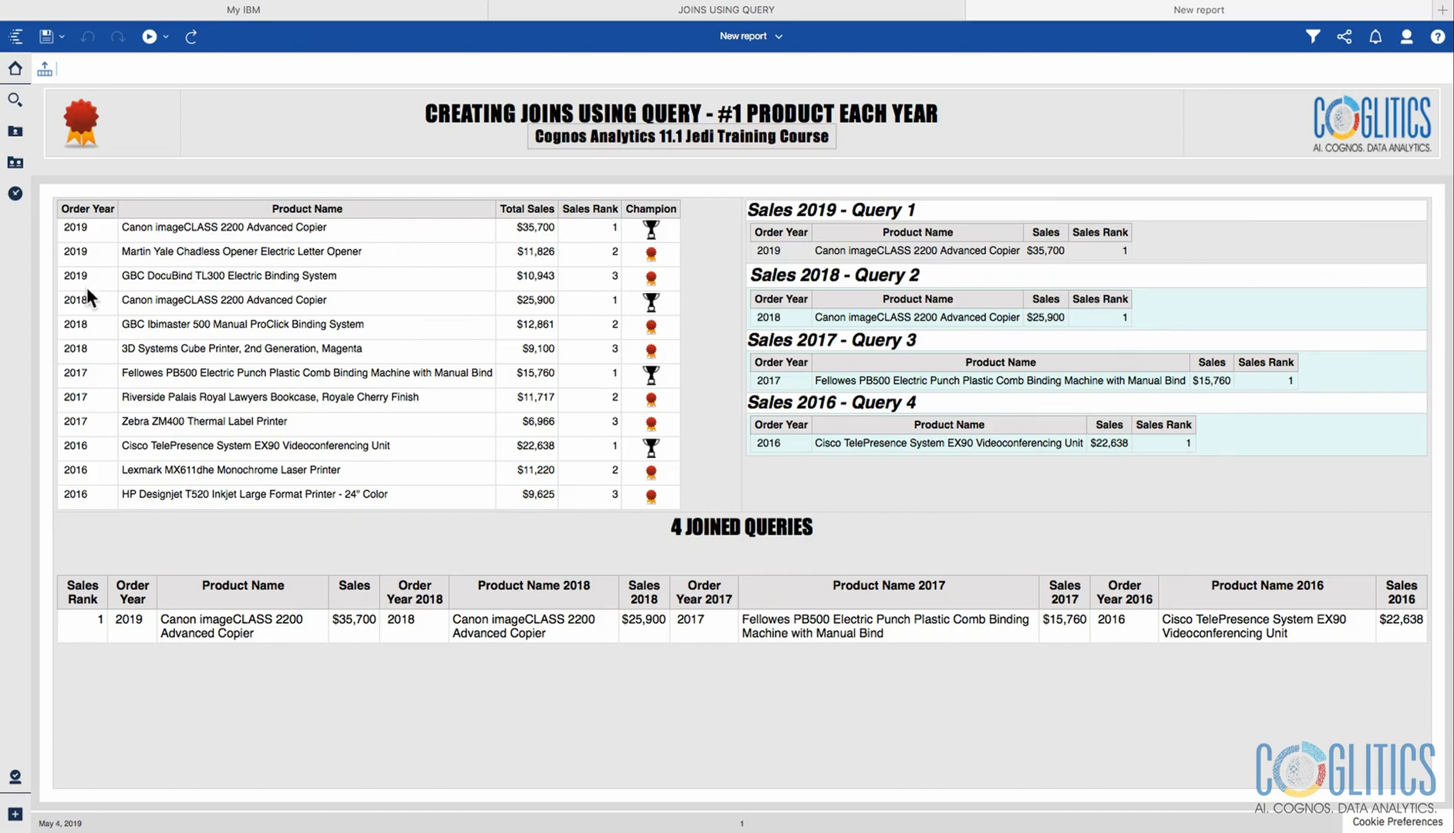
pyautogui.moveTo(1138, 606)
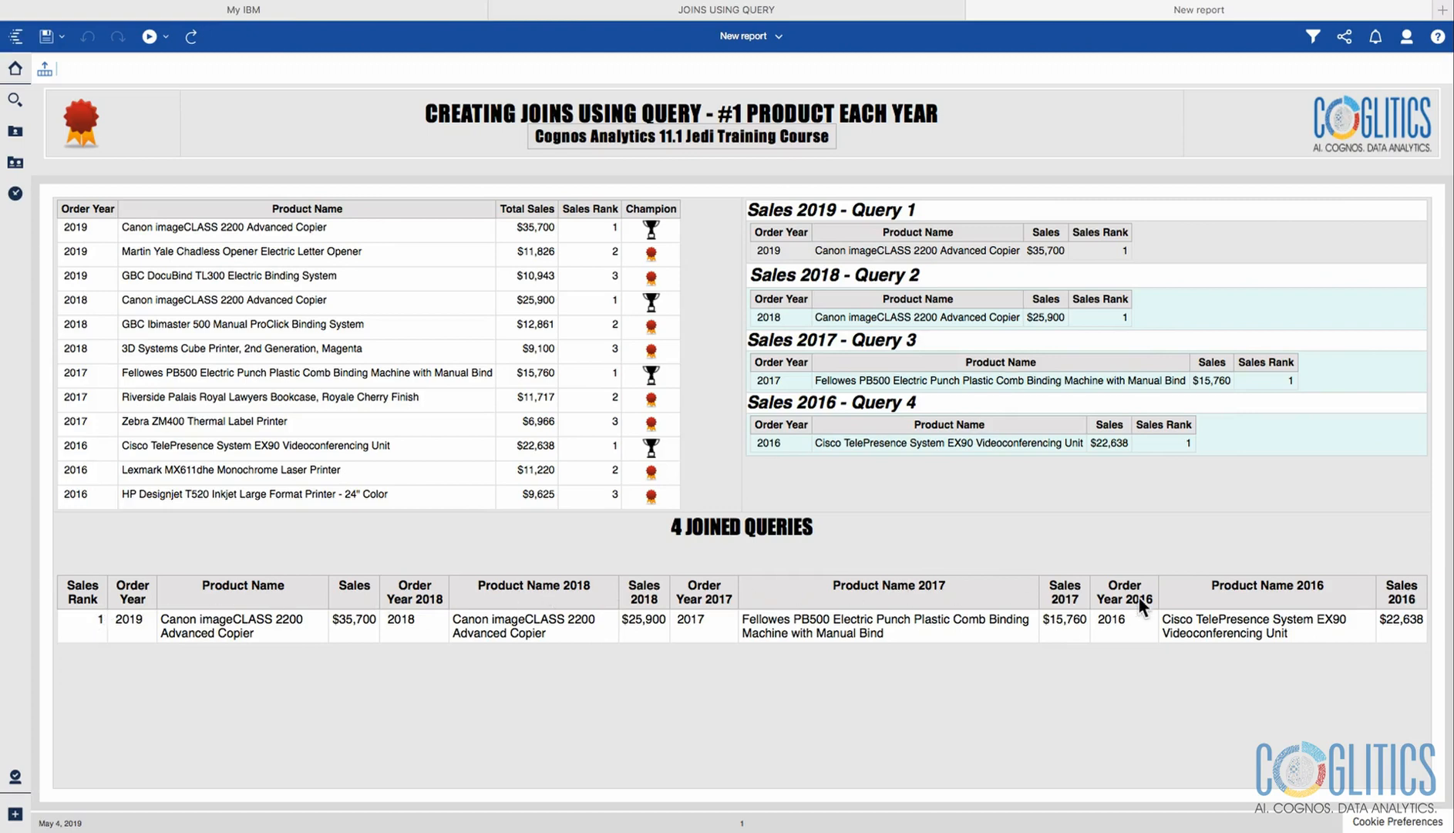
pyautogui.moveTo(43, 617)
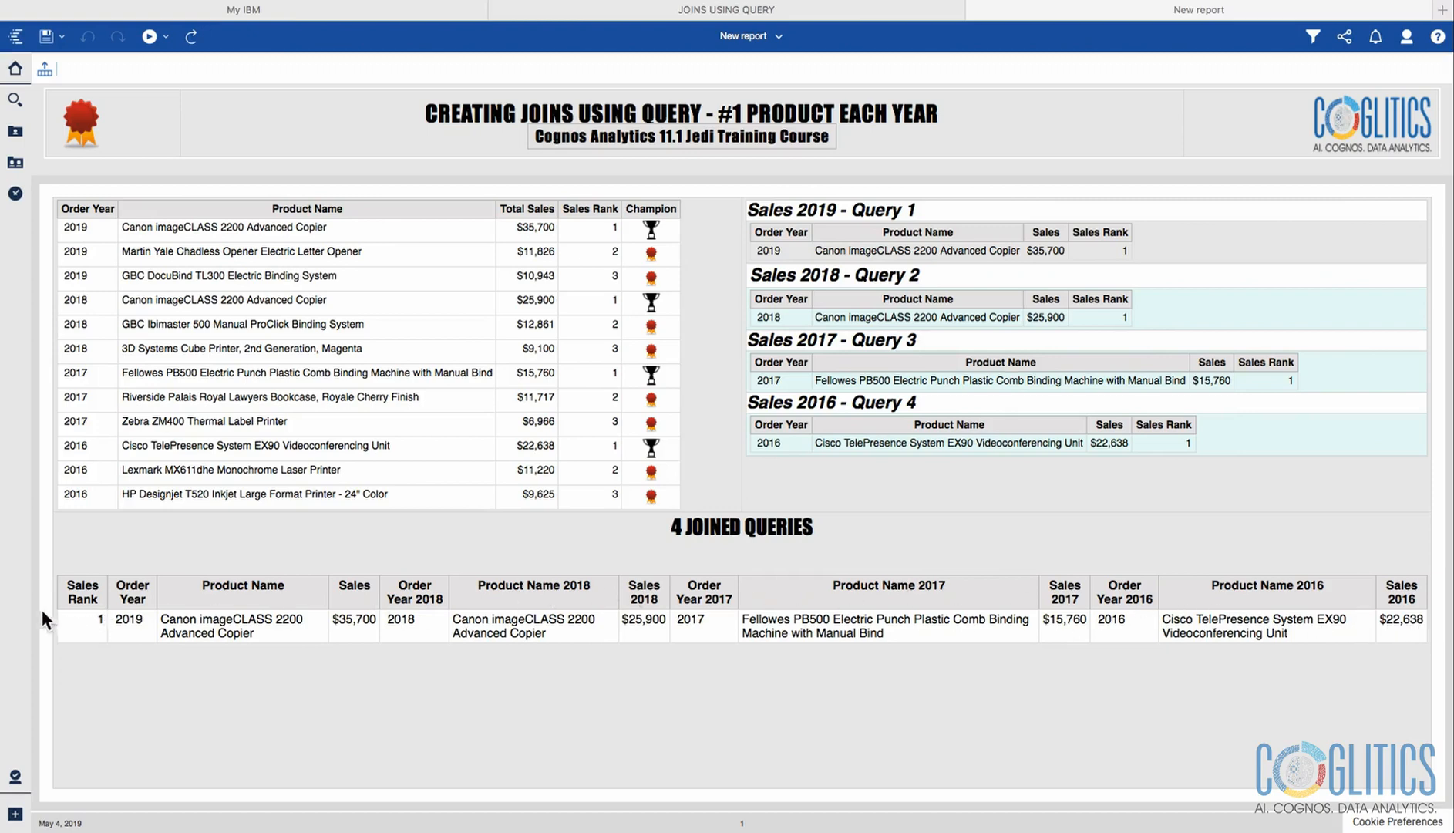
pyautogui.moveTo(173, 631)
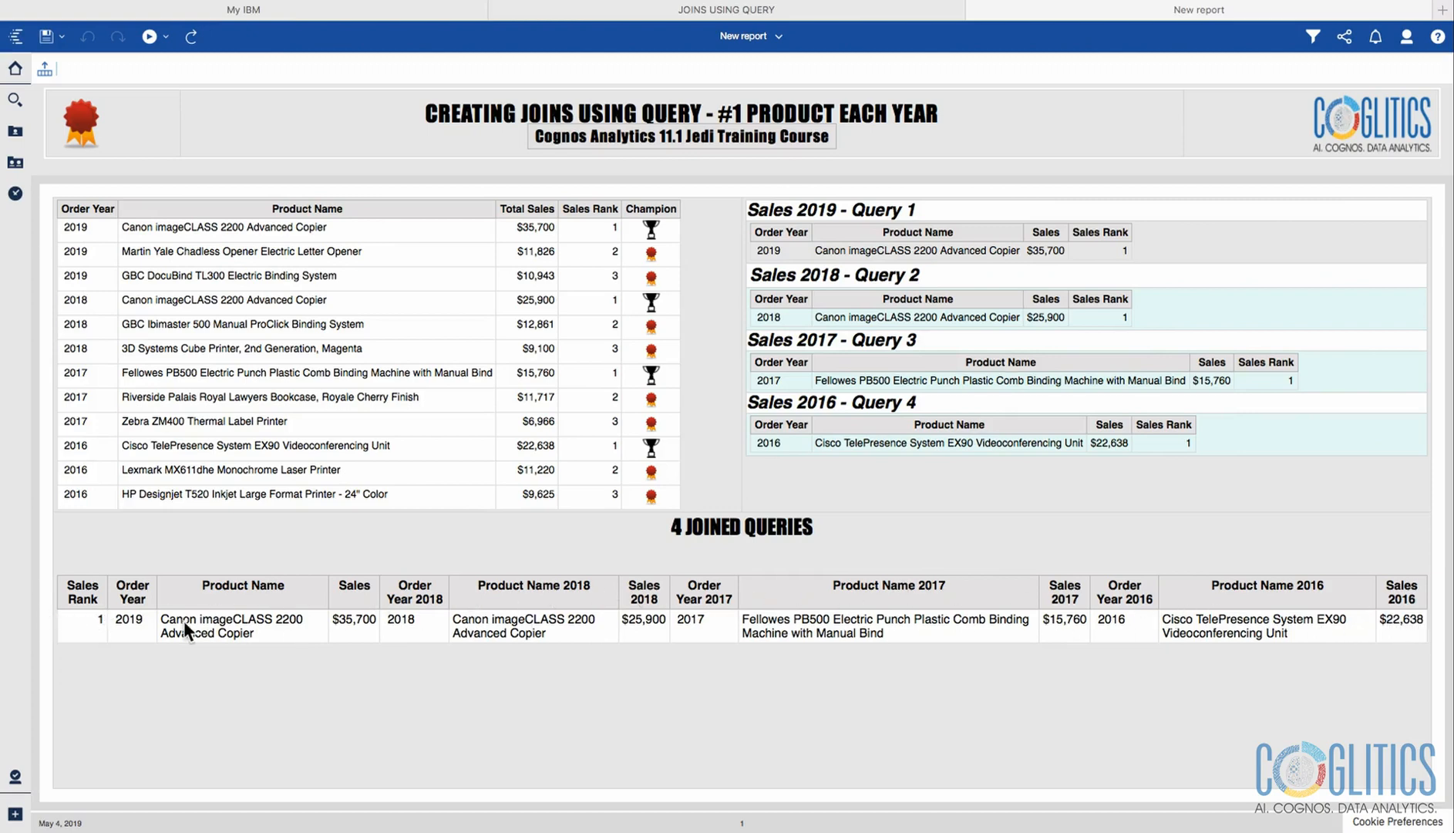
pyautogui.moveTo(126, 319)
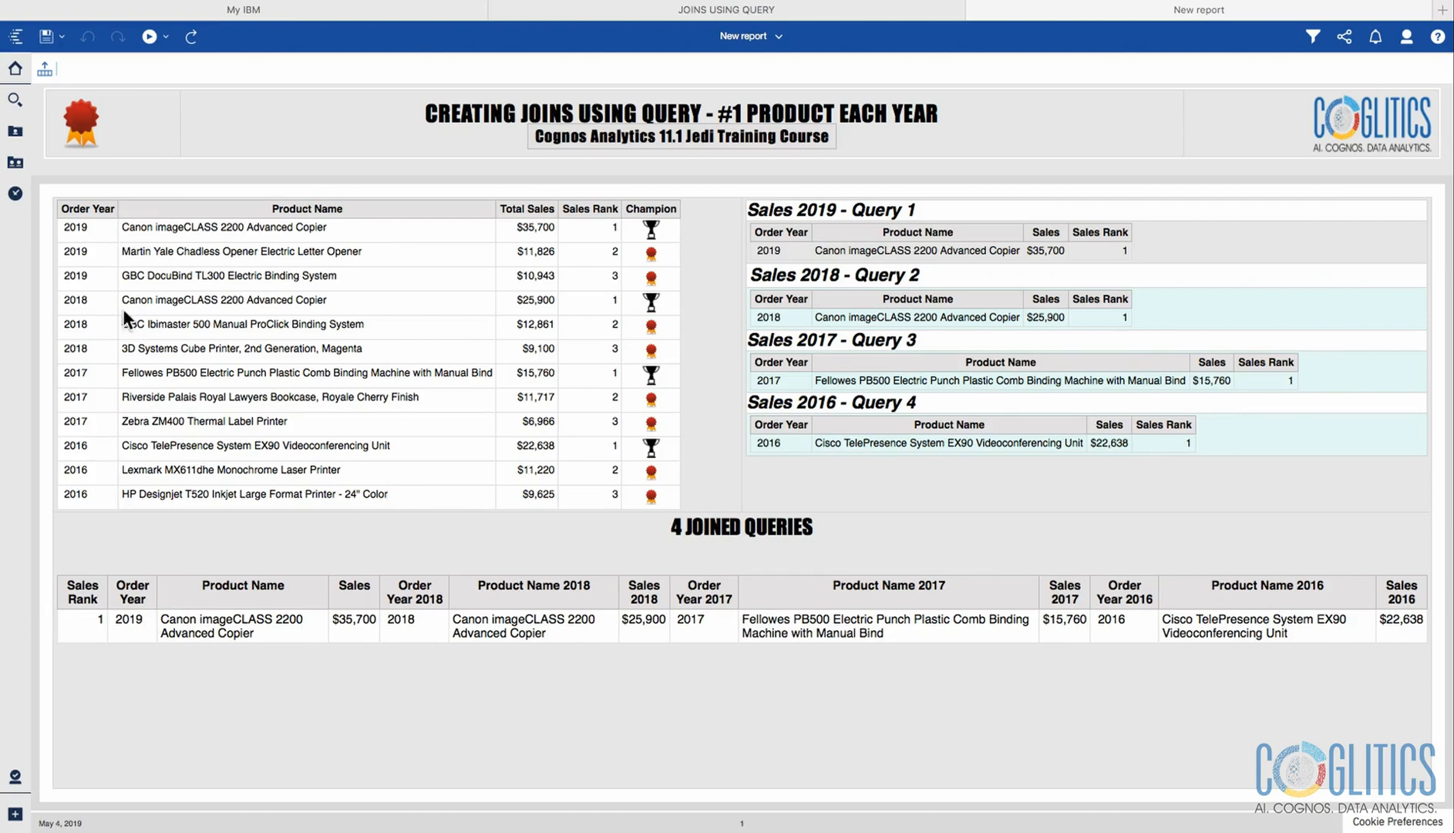
pyautogui.moveTo(1231, 683)
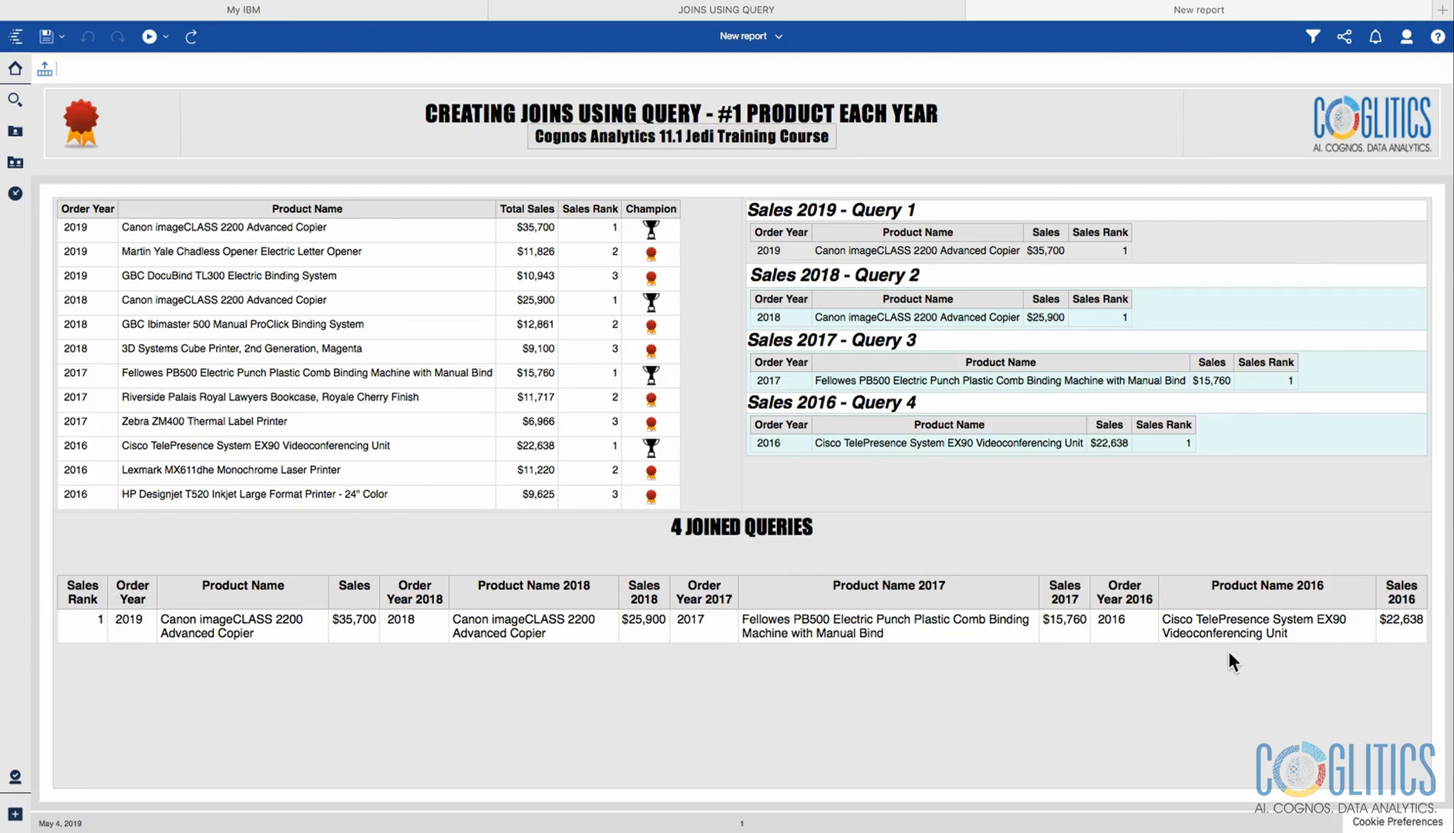
pyautogui.moveTo(112, 637)
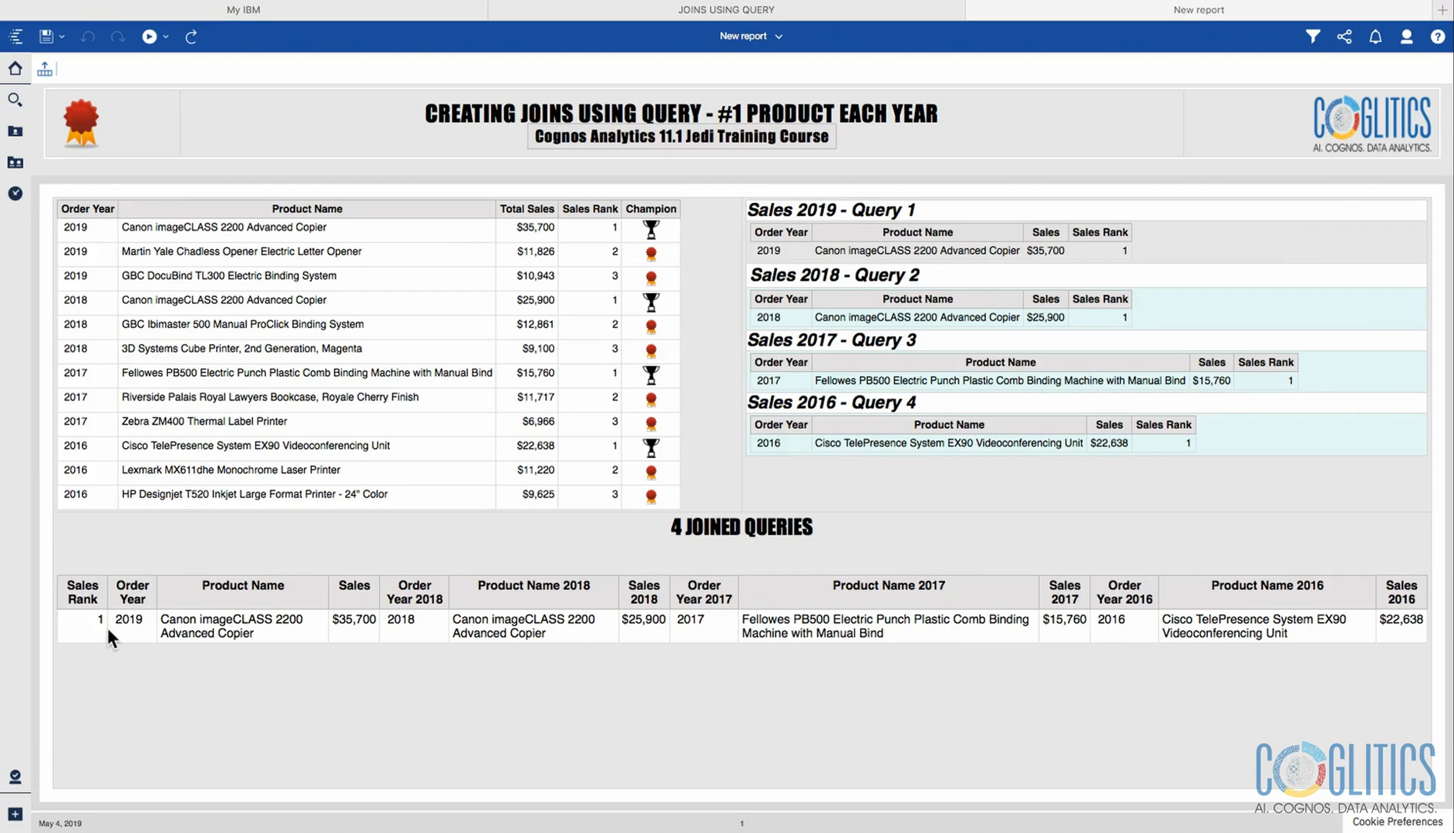
pyautogui.moveTo(171, 640)
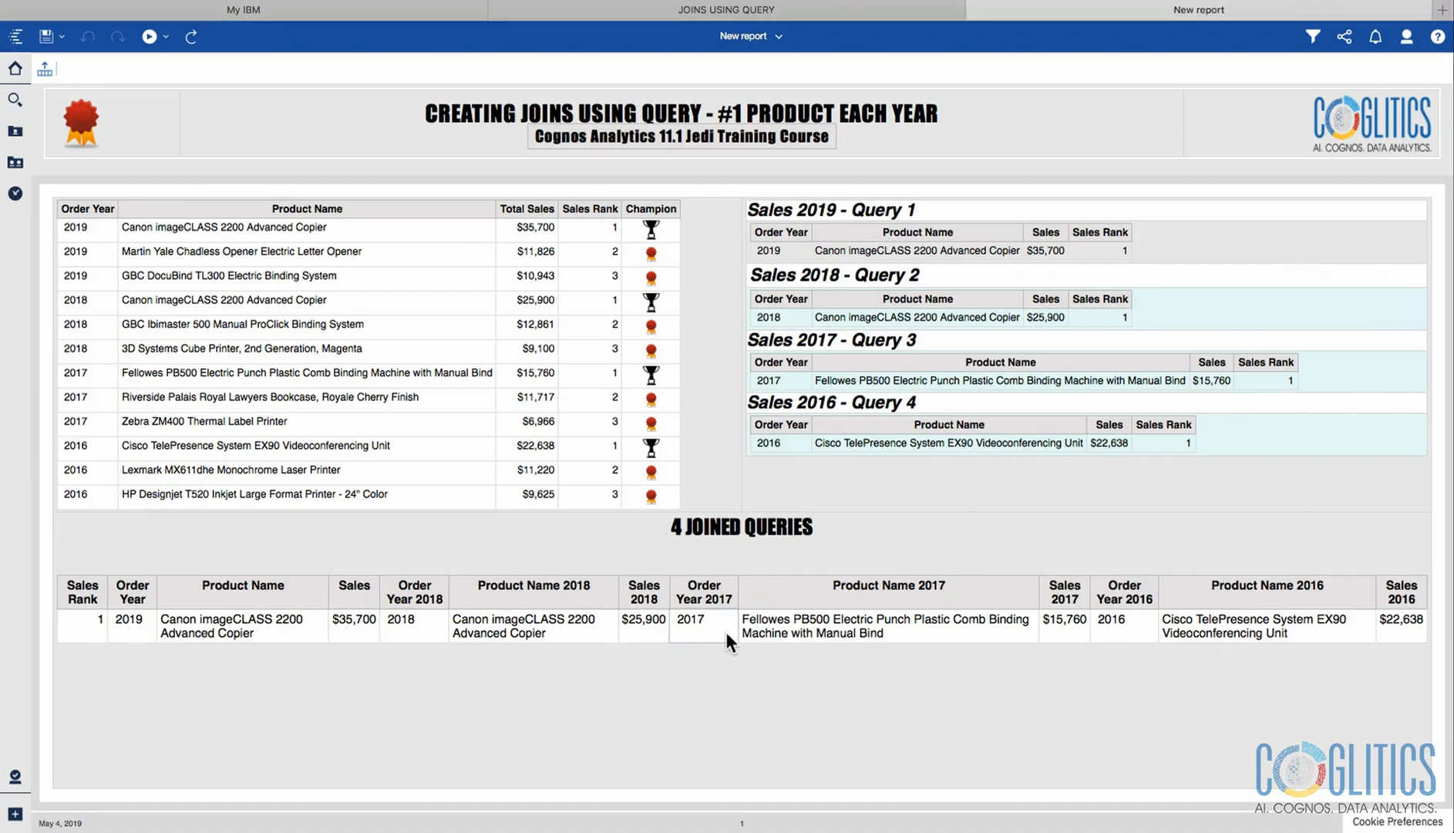
# - Review the joined row, pointing out the 2016 year, Sales Rank values and the rank 1 value
pyautogui.click(1123, 621)
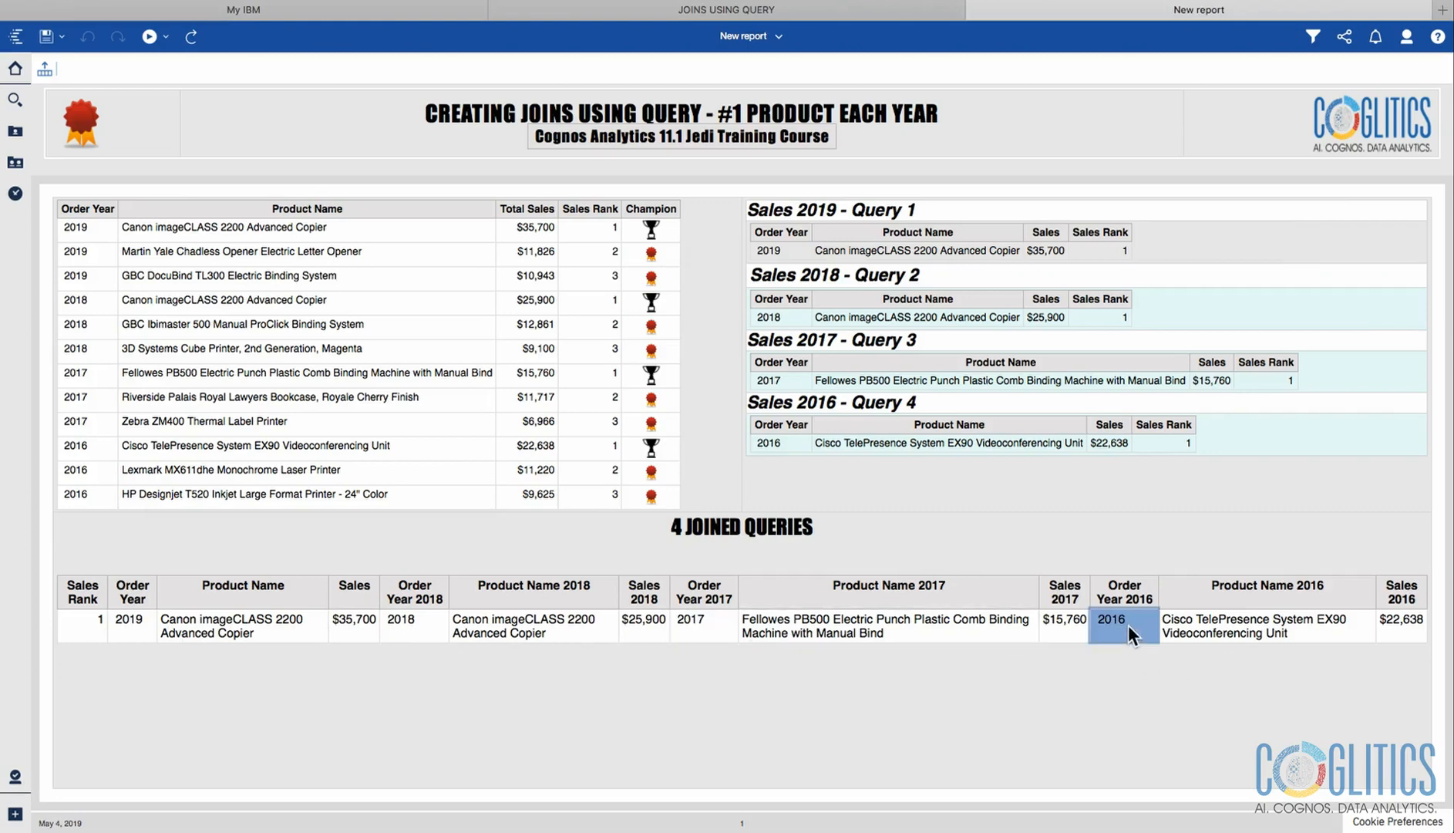
pyautogui.click(1110, 624)
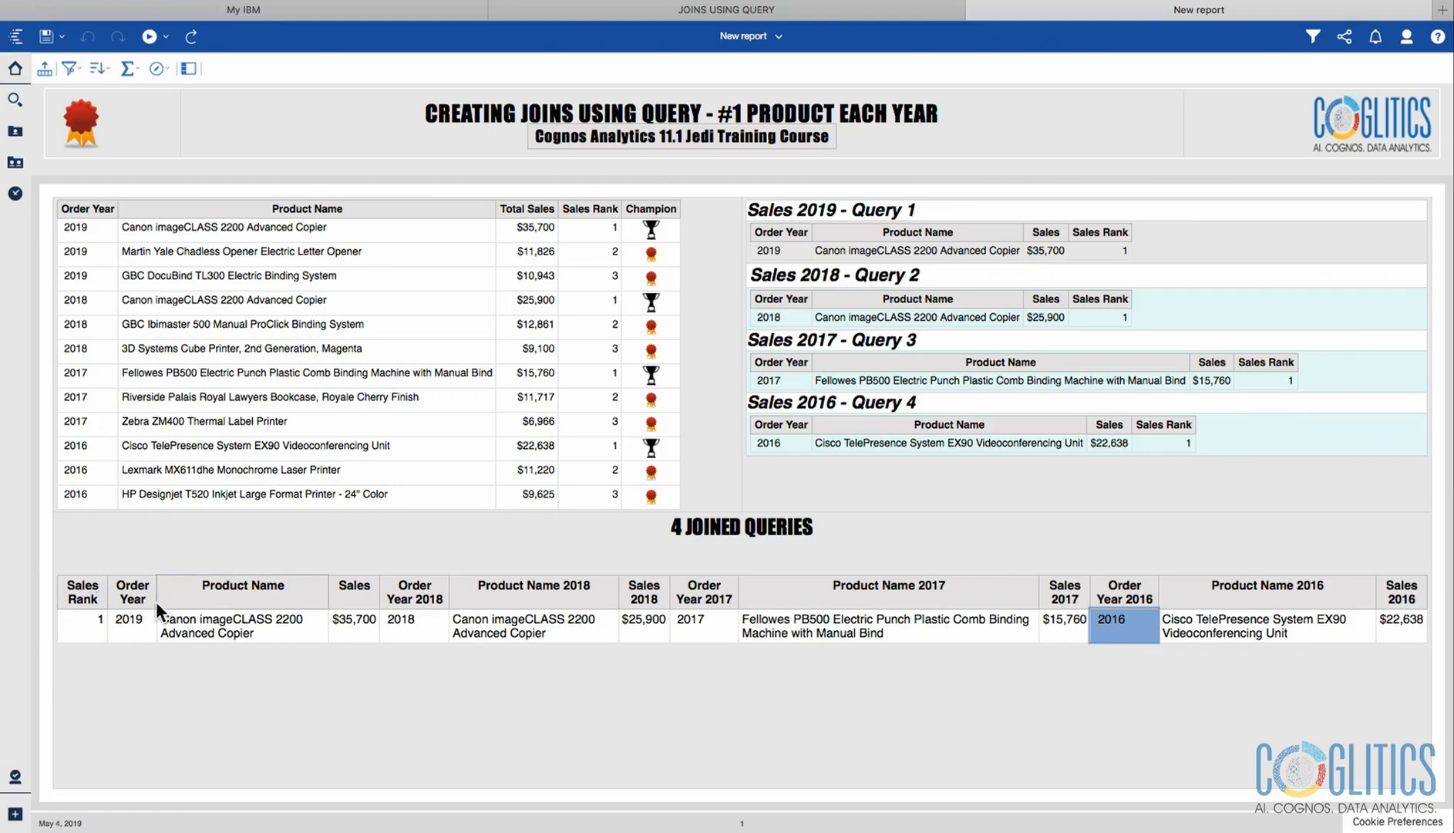
pyautogui.moveTo(597, 638)
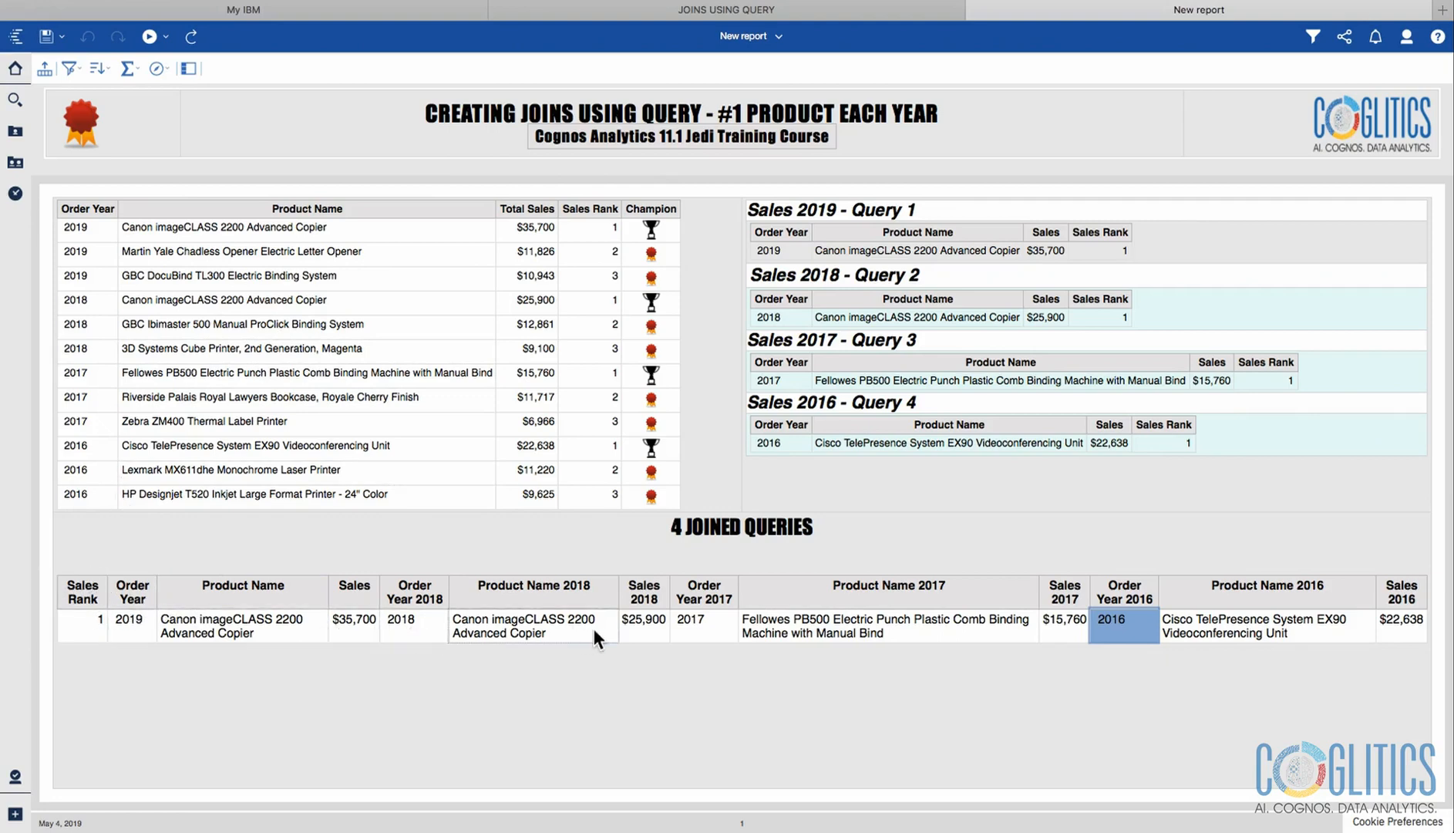
pyautogui.moveTo(695, 644)
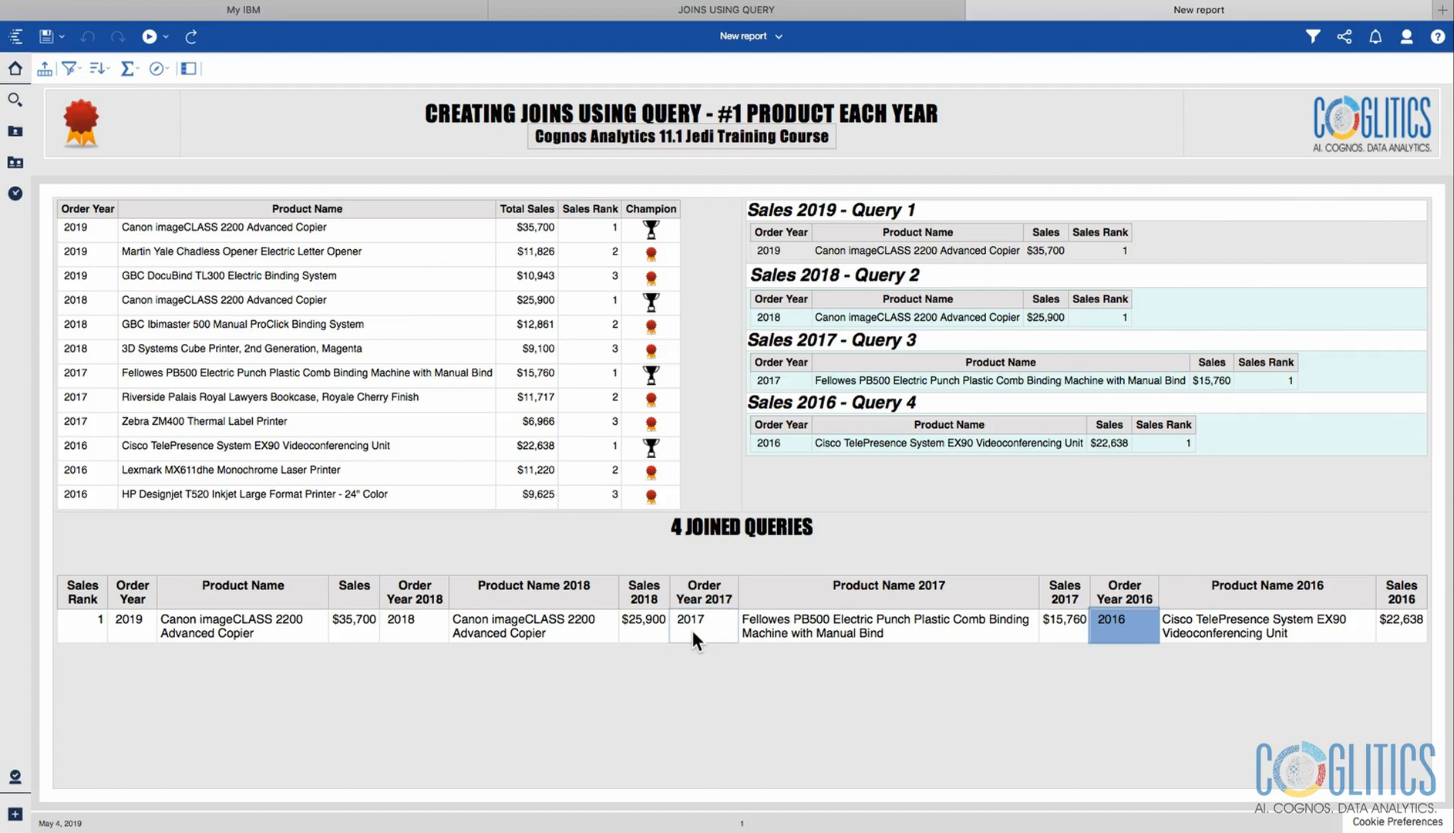
pyautogui.moveTo(1340, 643)
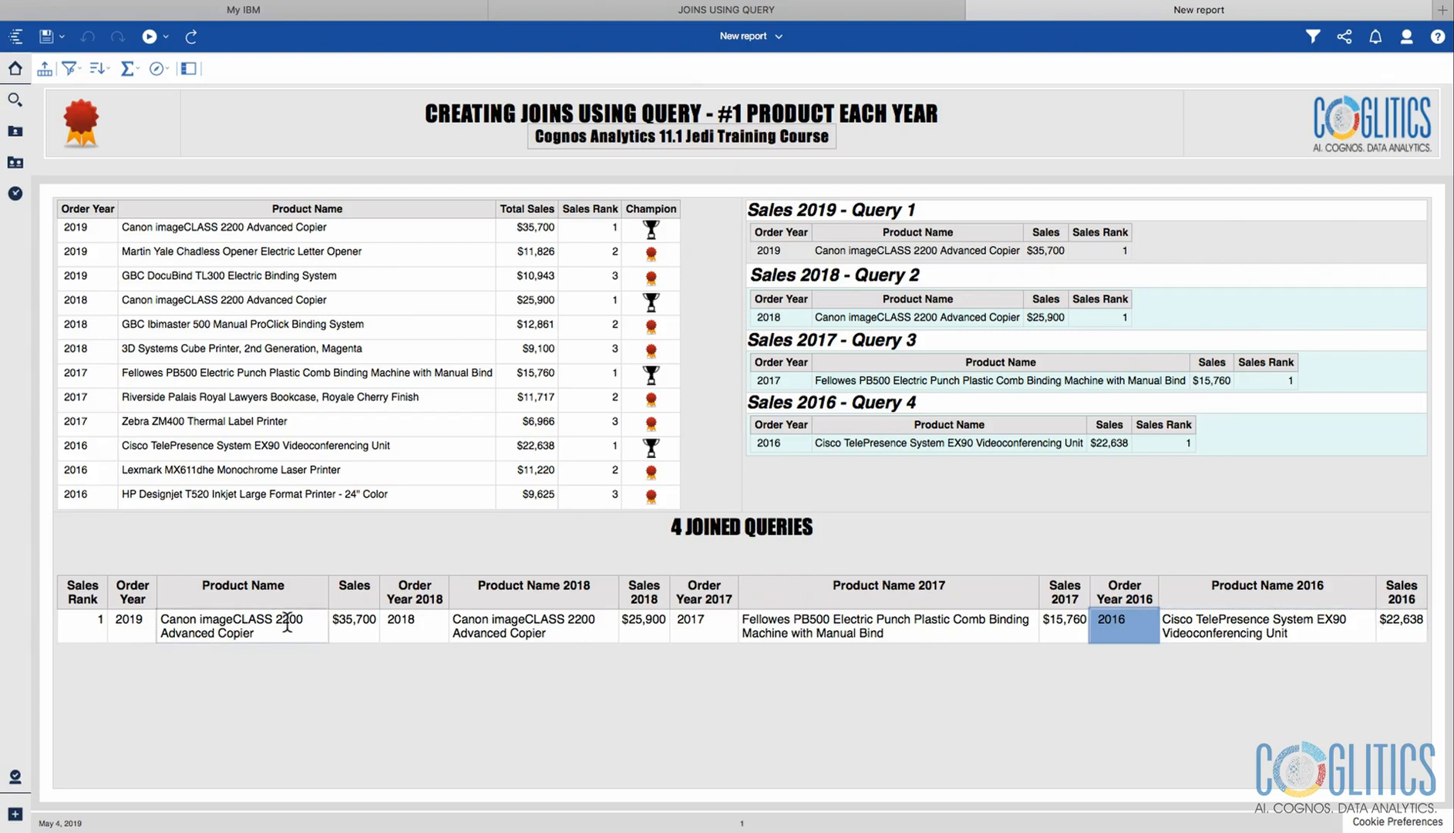
pyautogui.moveTo(1085, 671)
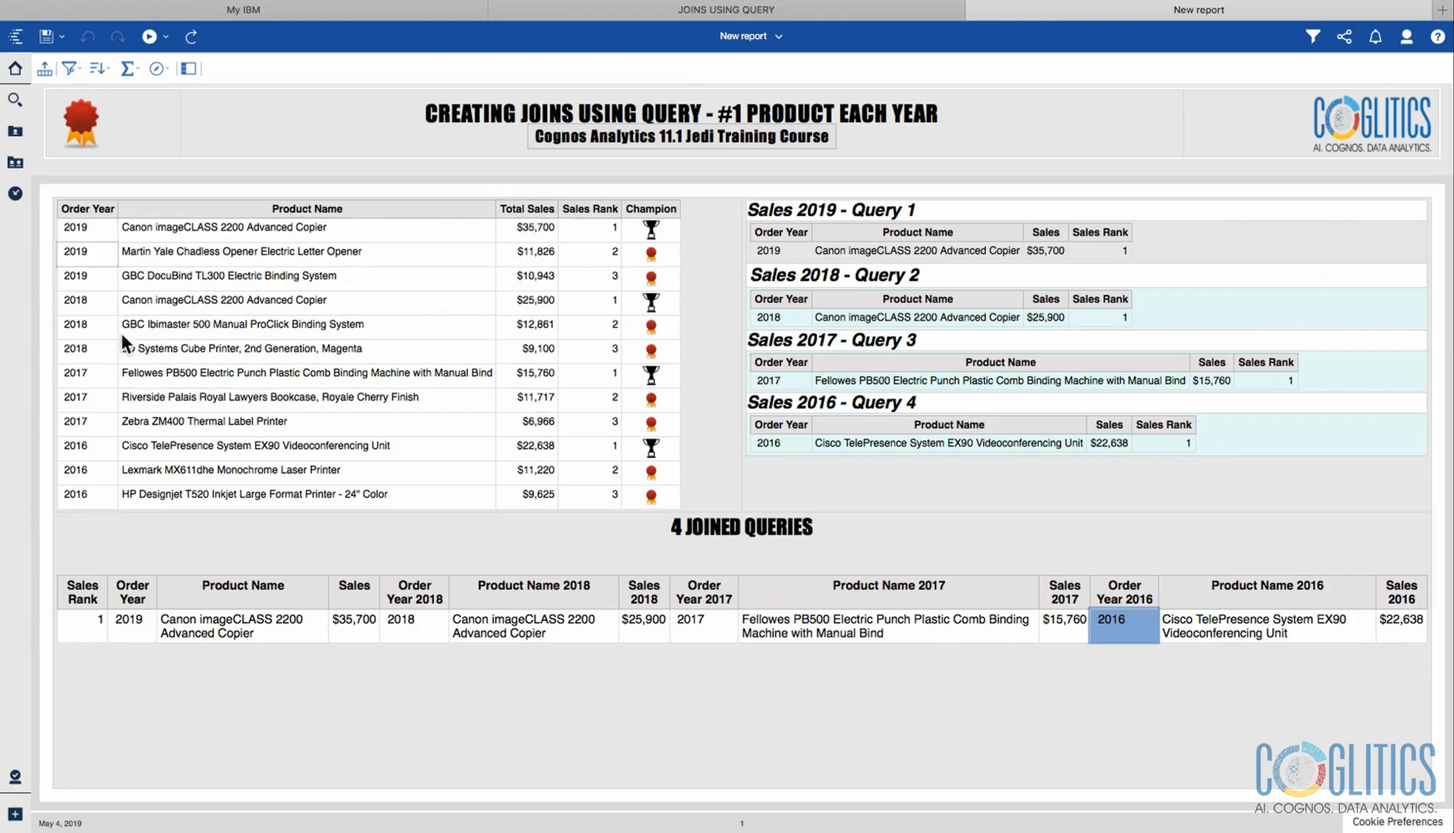
pyautogui.click(591, 226)
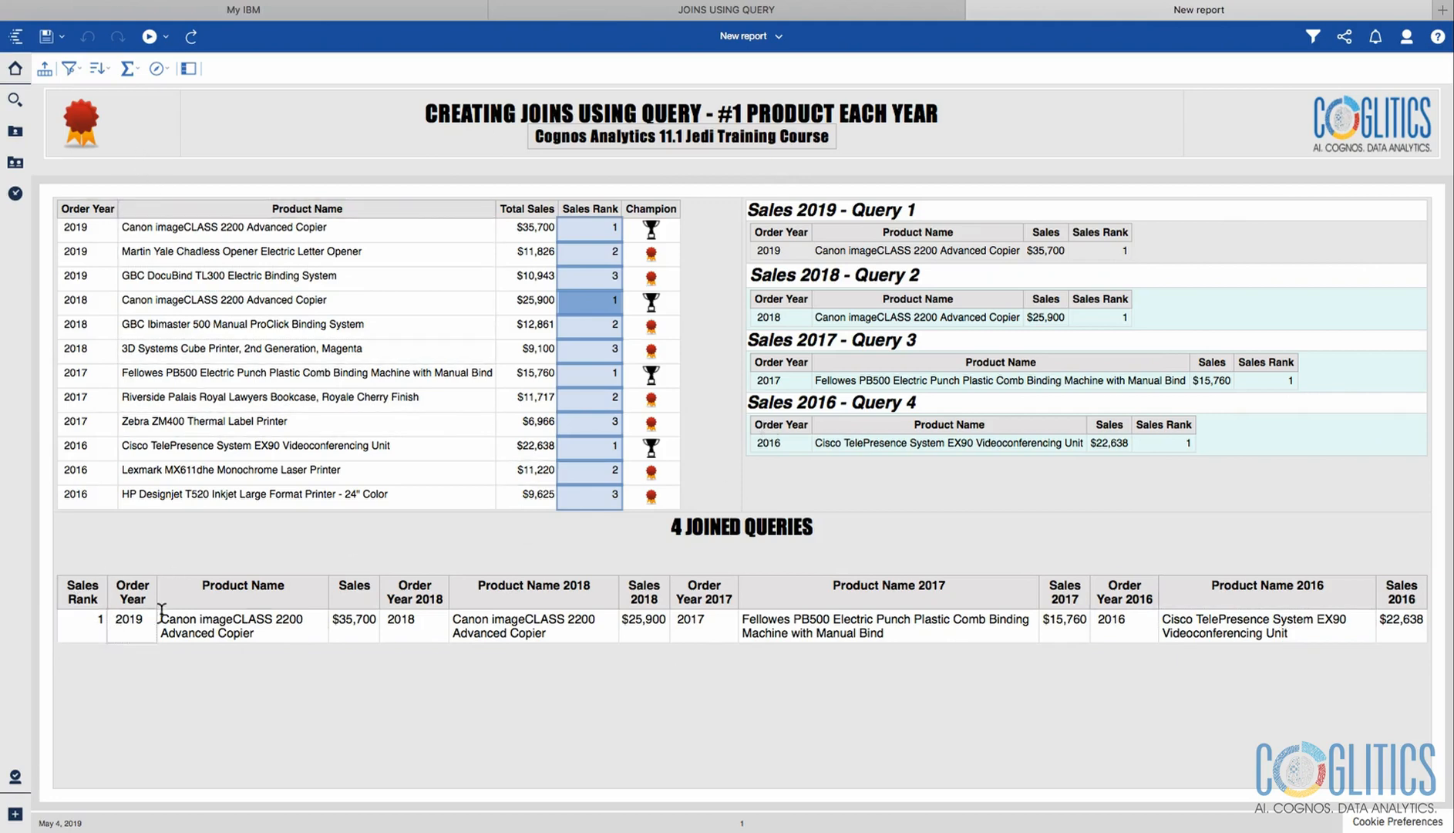
pyautogui.moveTo(1100, 620)
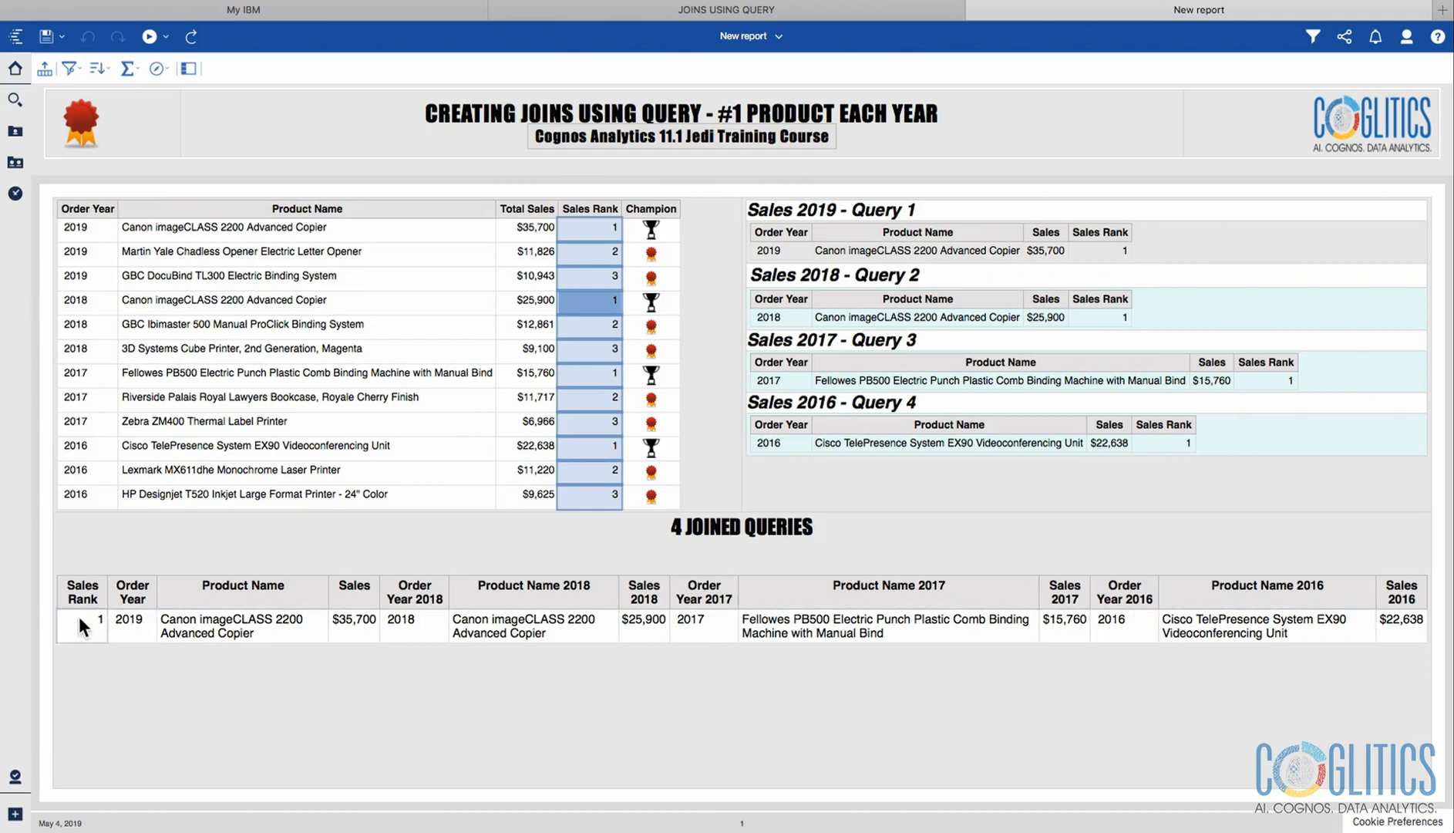
pyautogui.click(82, 625)
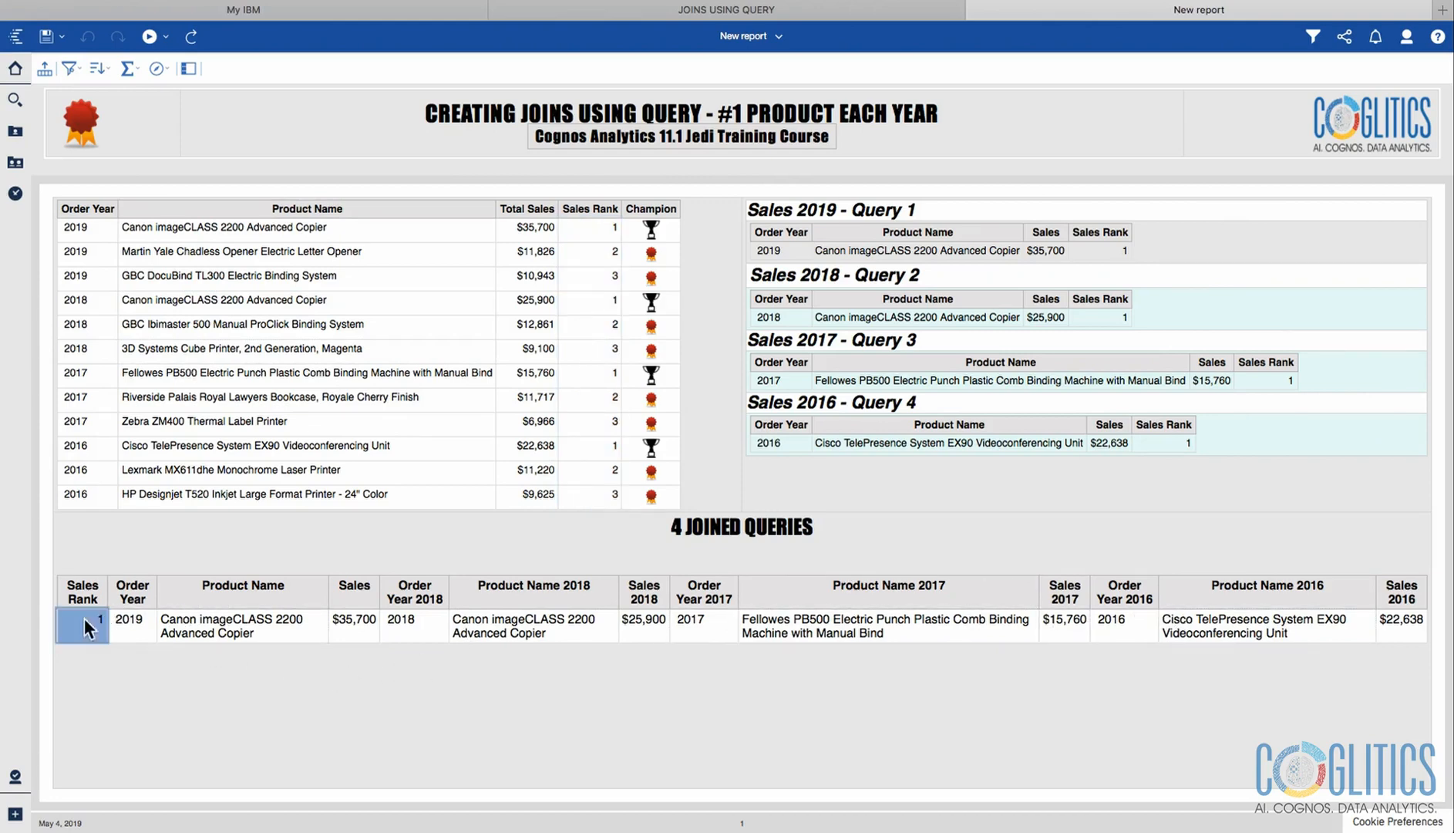
# - Point out the 2019 and 2016 sales figures and 2018 year, then select the ranked product list in the Images report
pyautogui.click(355, 624)
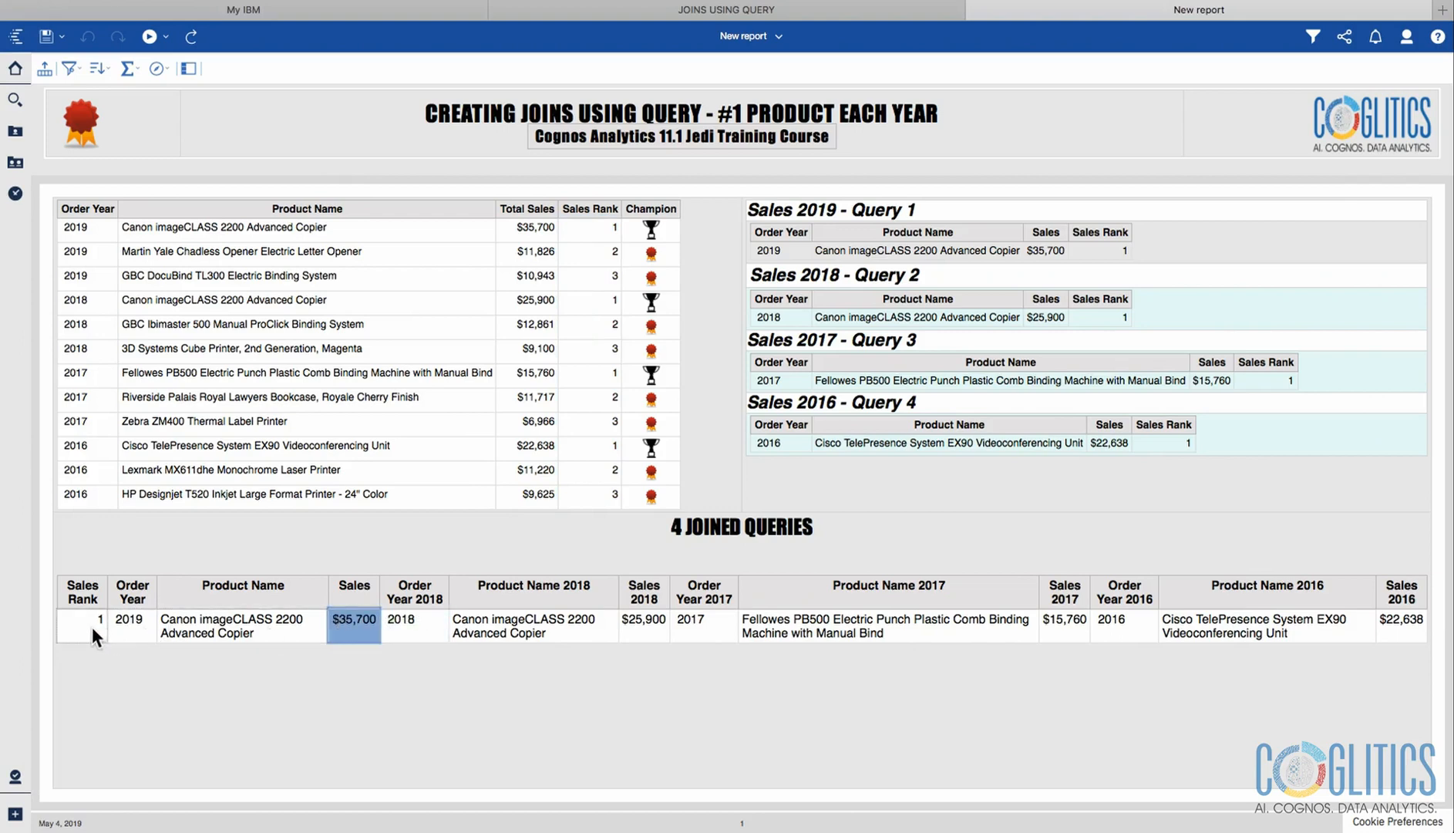
pyautogui.click(413, 618)
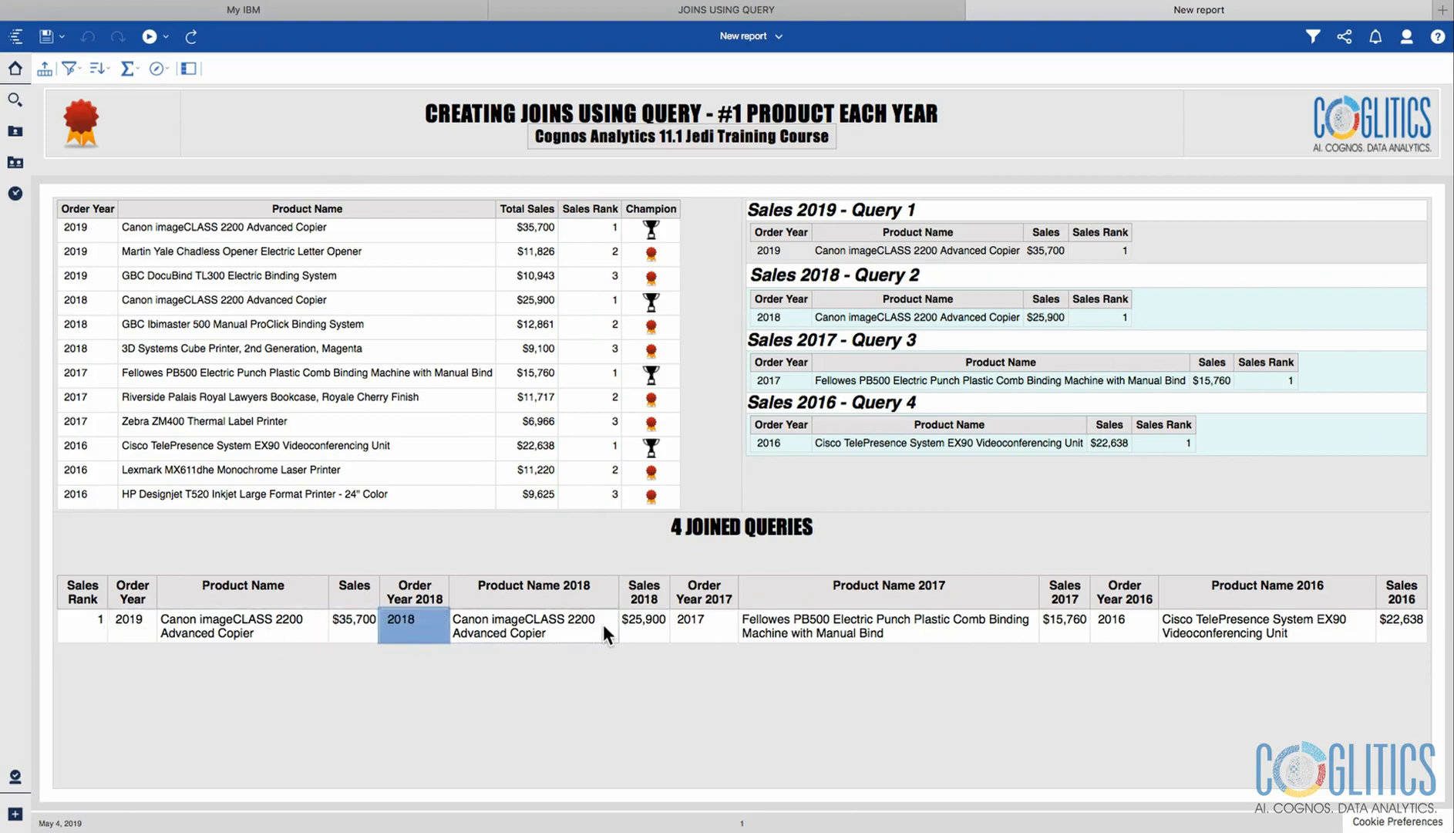
pyautogui.click(703, 624)
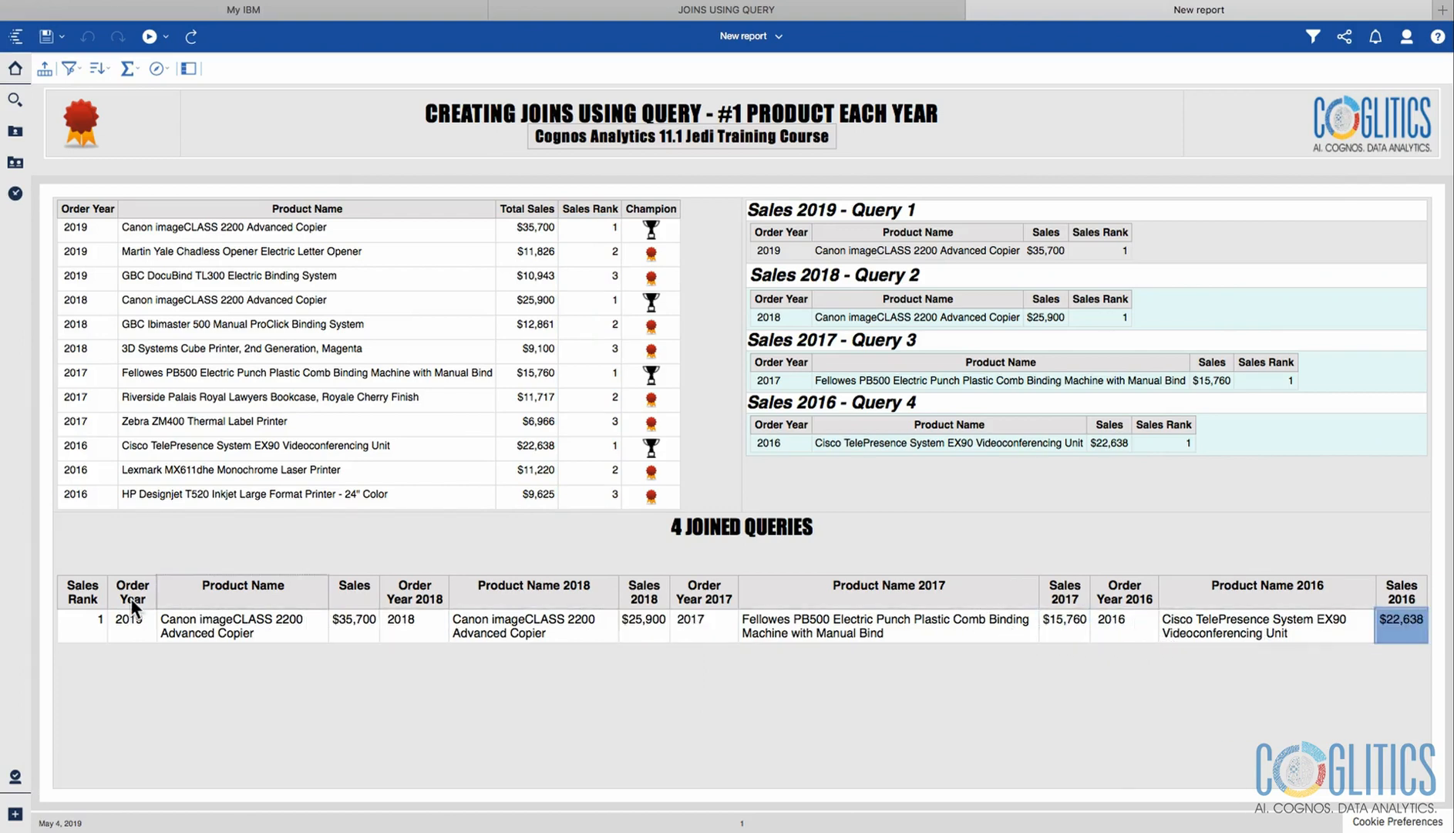
pyautogui.moveTo(629, 145)
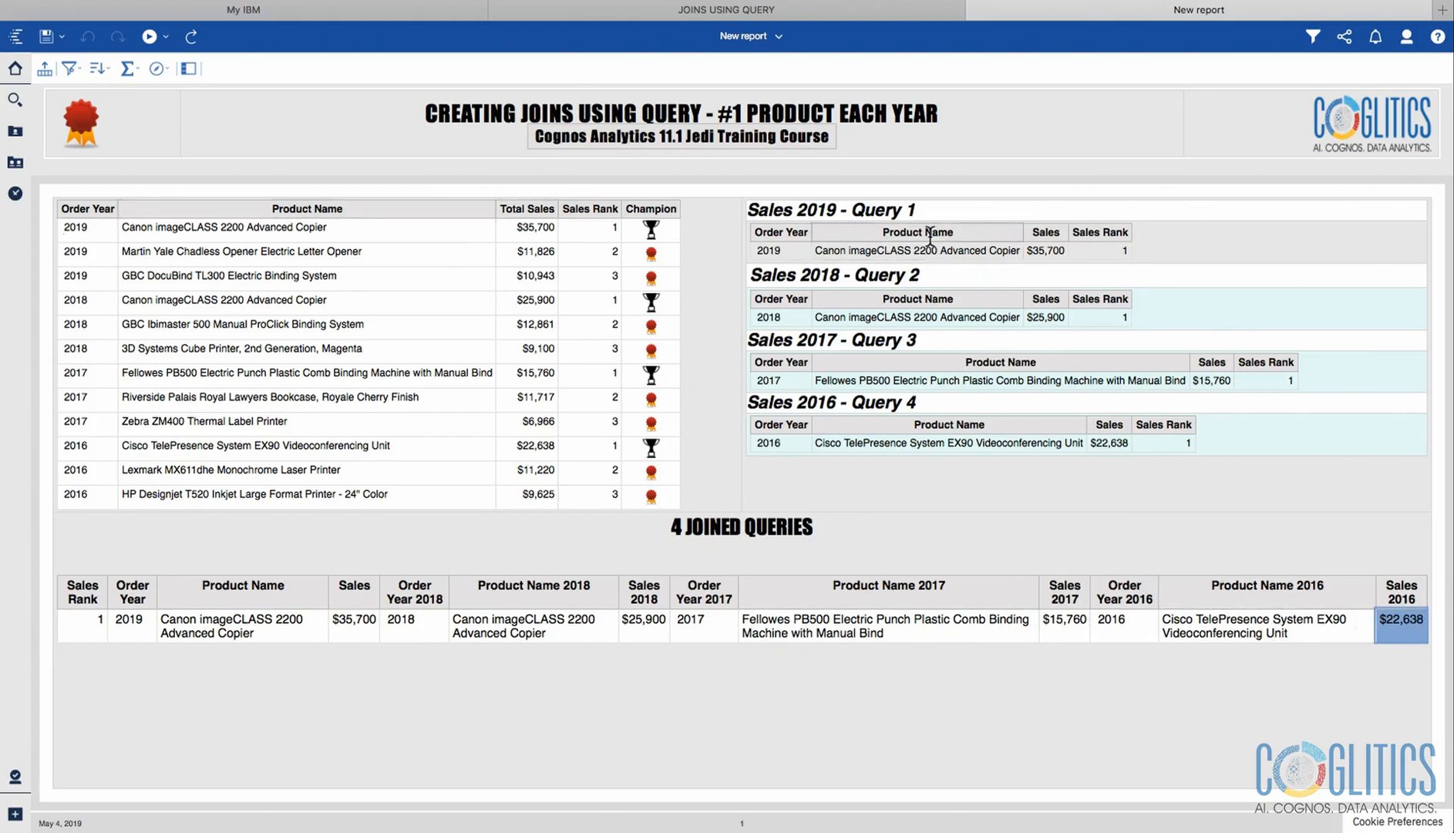
pyautogui.moveTo(820, 174)
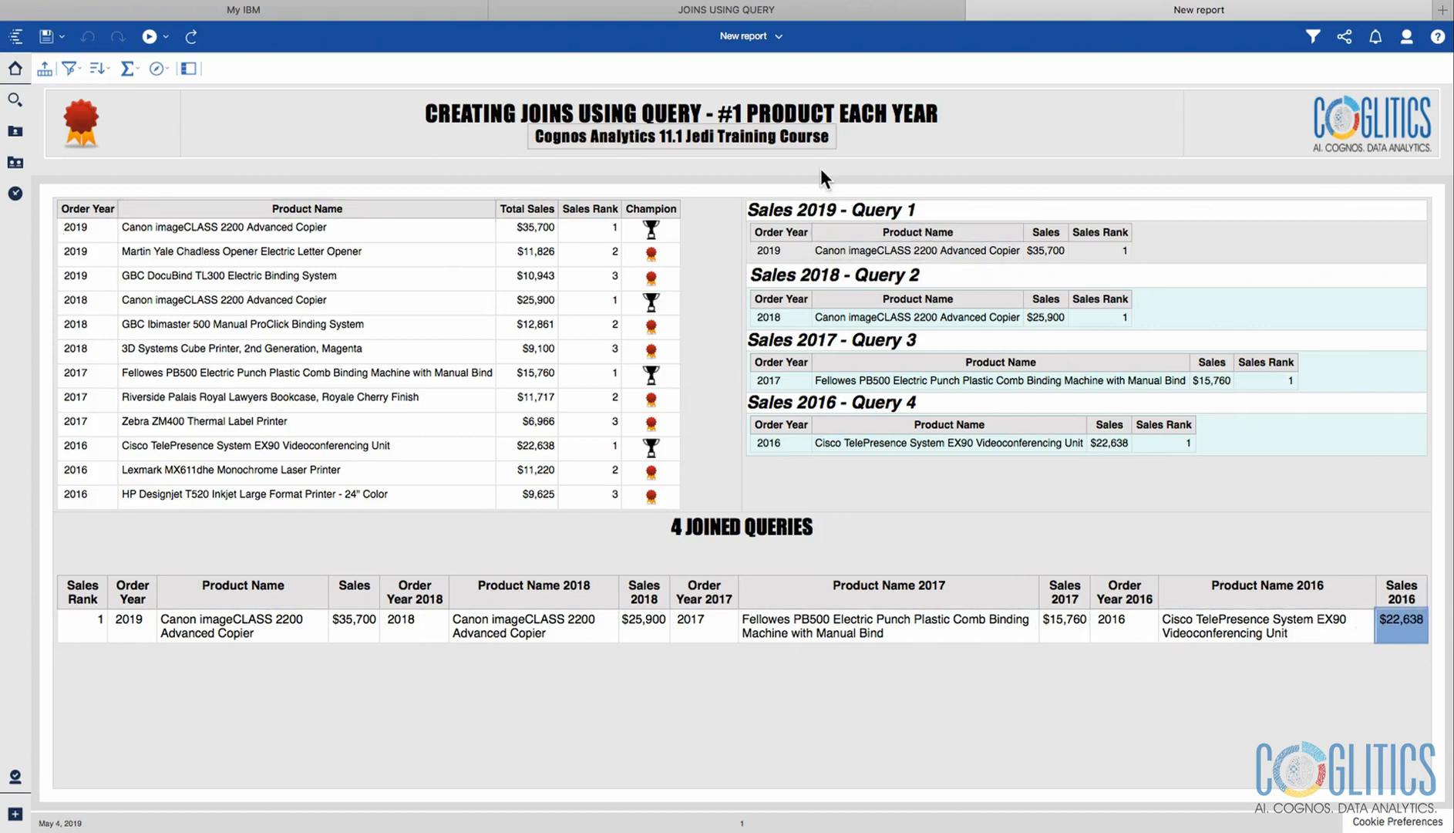
pyautogui.moveTo(785, 22)
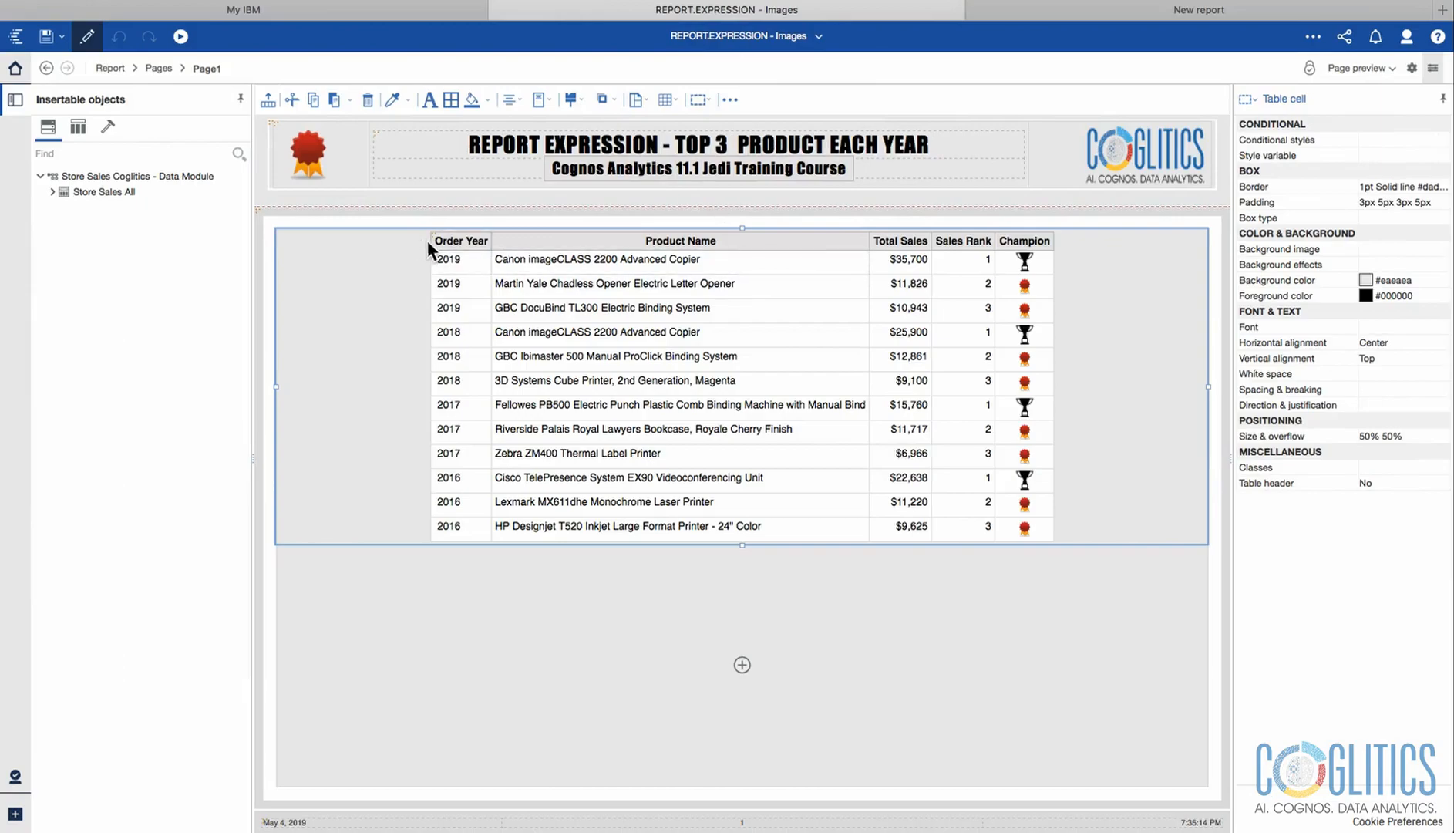
pyautogui.click(740, 266)
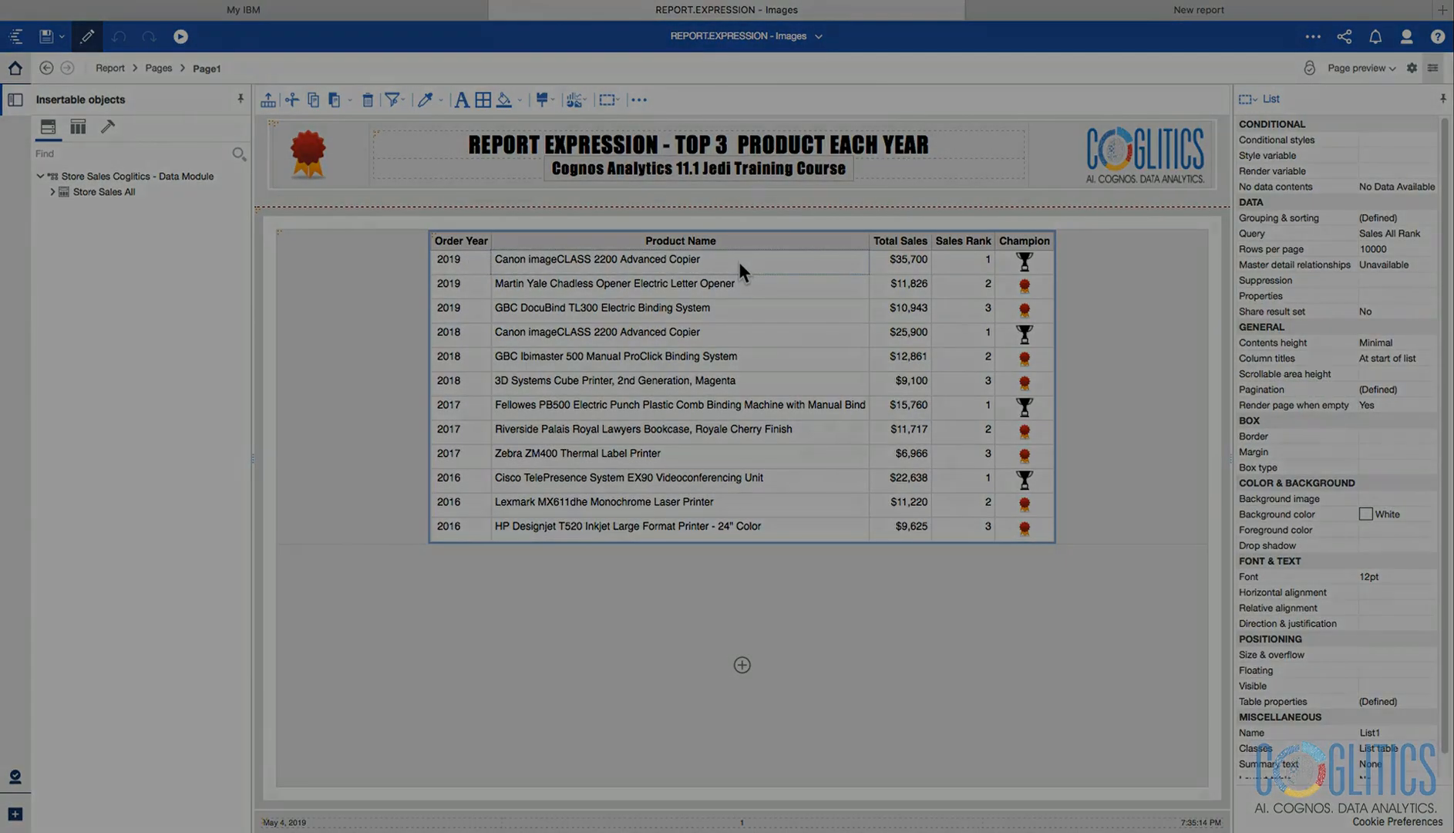